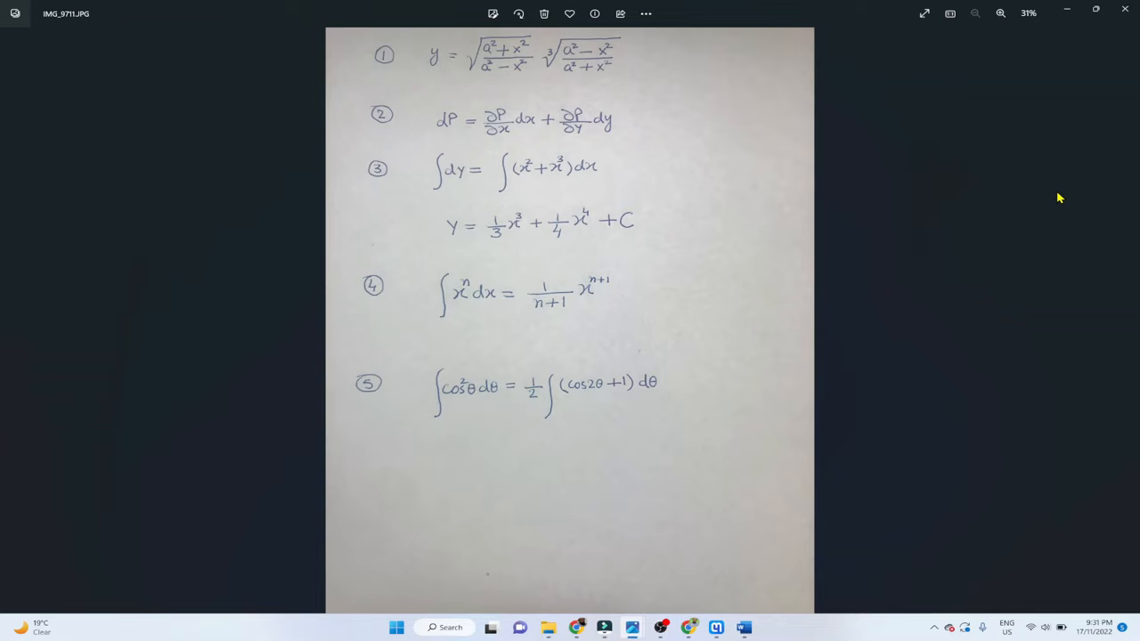
{"action": "mouse_move", "coordinate": [513, 64]}
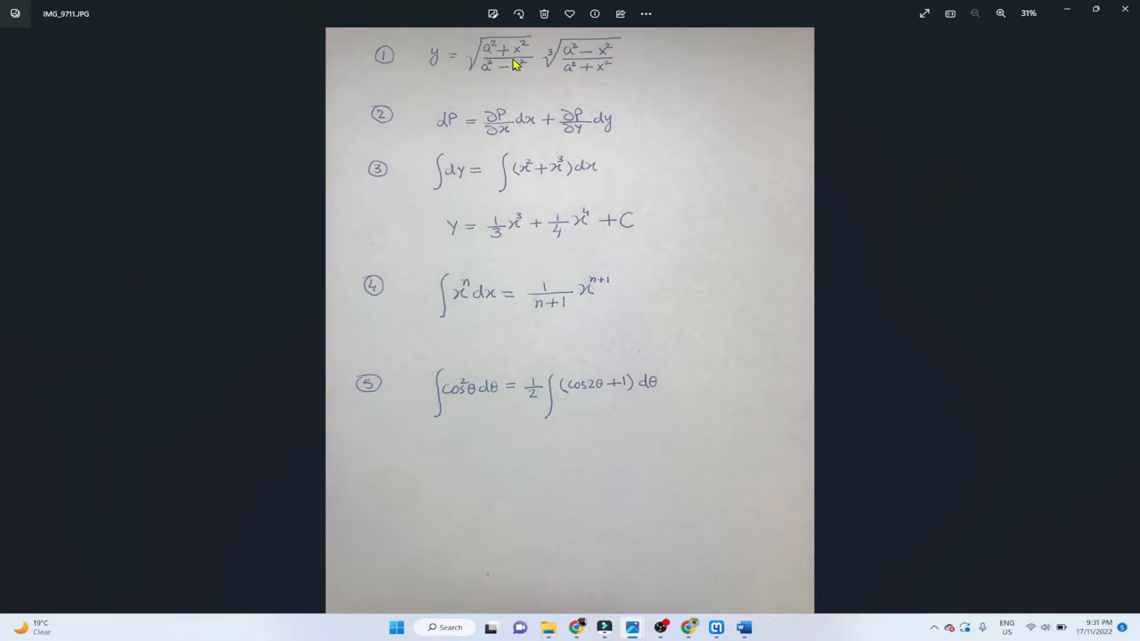
{"action": "mouse_move", "coordinate": [621, 127]}
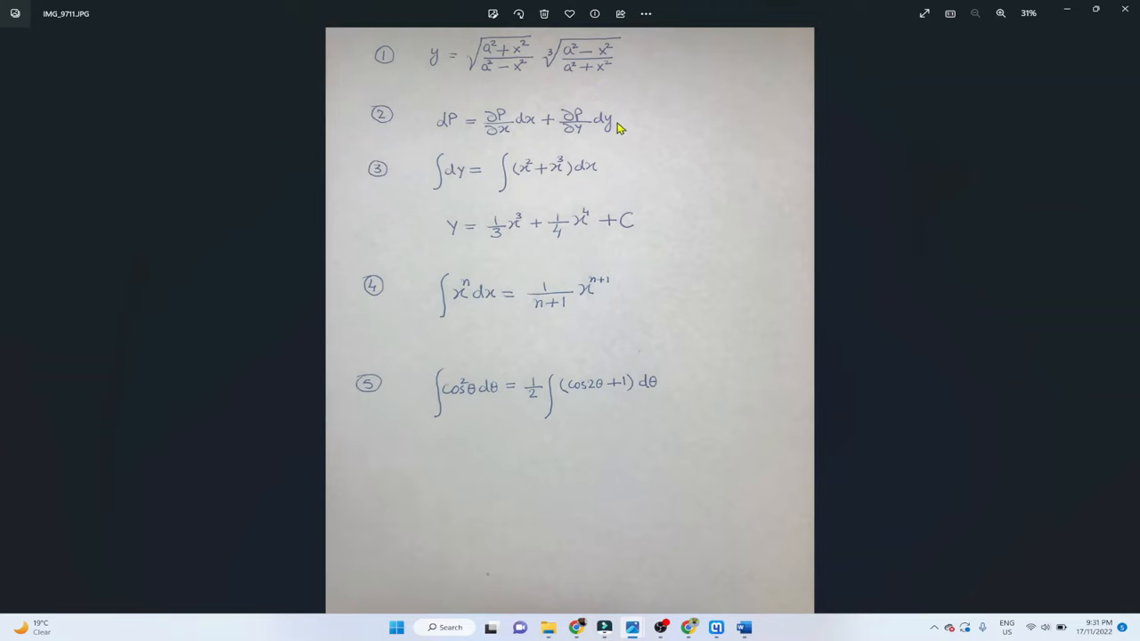
{"action": "mouse_move", "coordinate": [653, 240]}
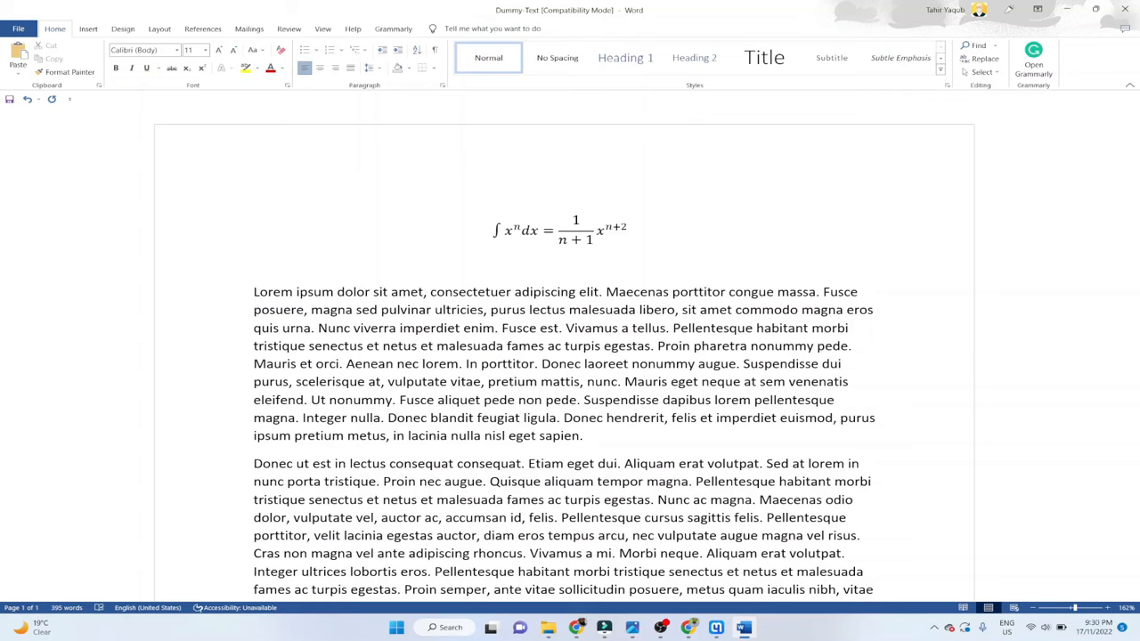
Display the typed integral equation in Word, then switch back to the handwritten-equations photo
{"action": "left_click", "coordinate": [570, 232]}
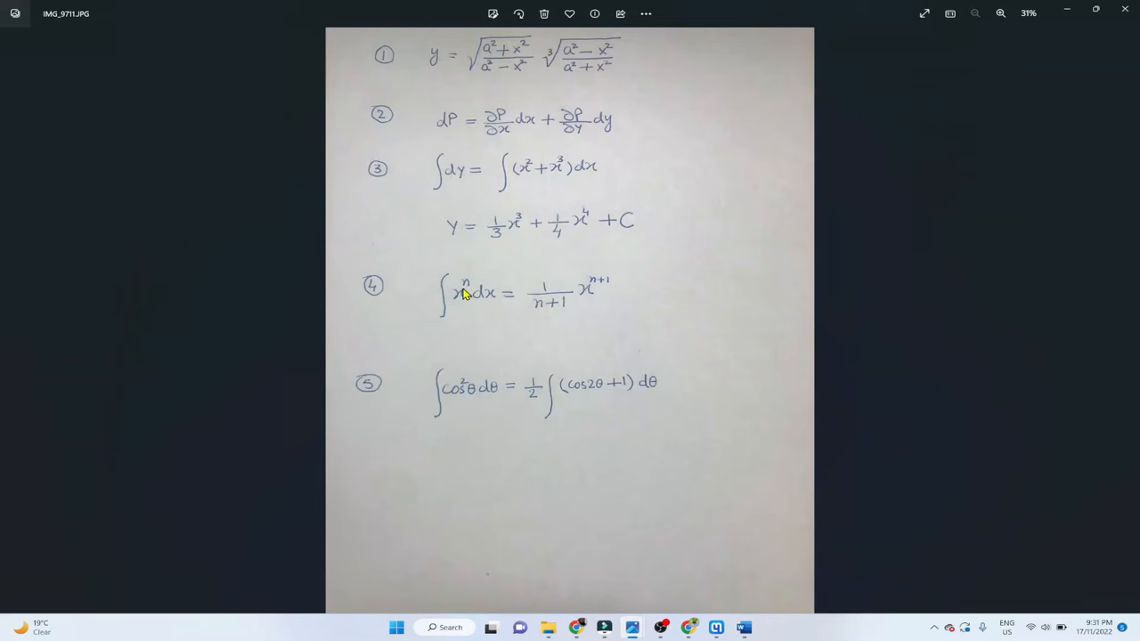
{"action": "mouse_move", "coordinate": [565, 312]}
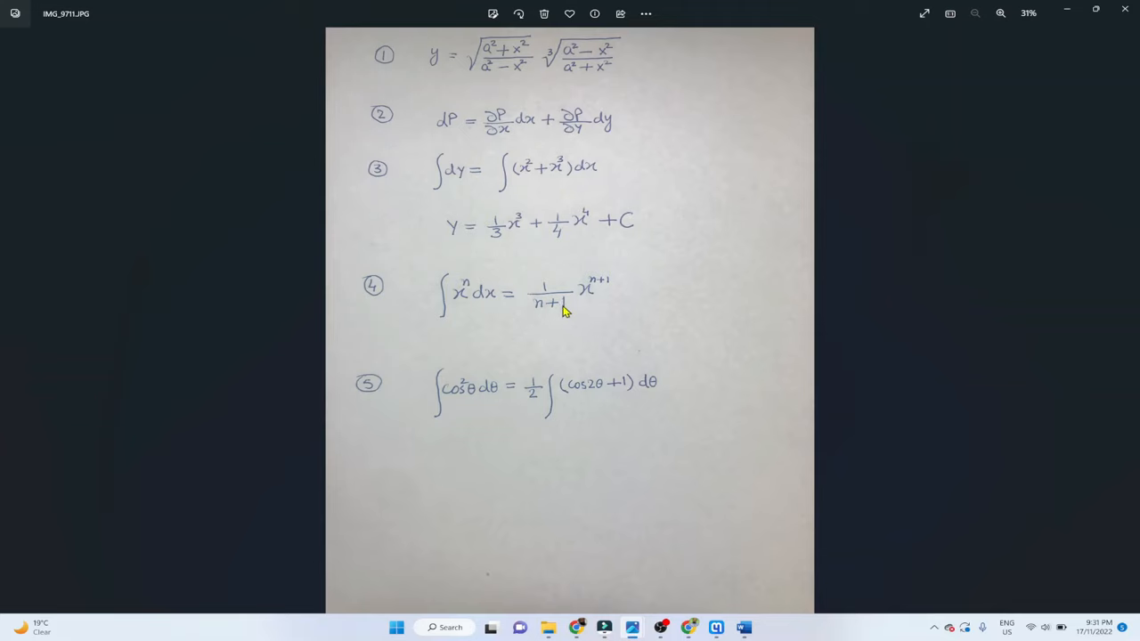
{"action": "mouse_move", "coordinate": [611, 287]}
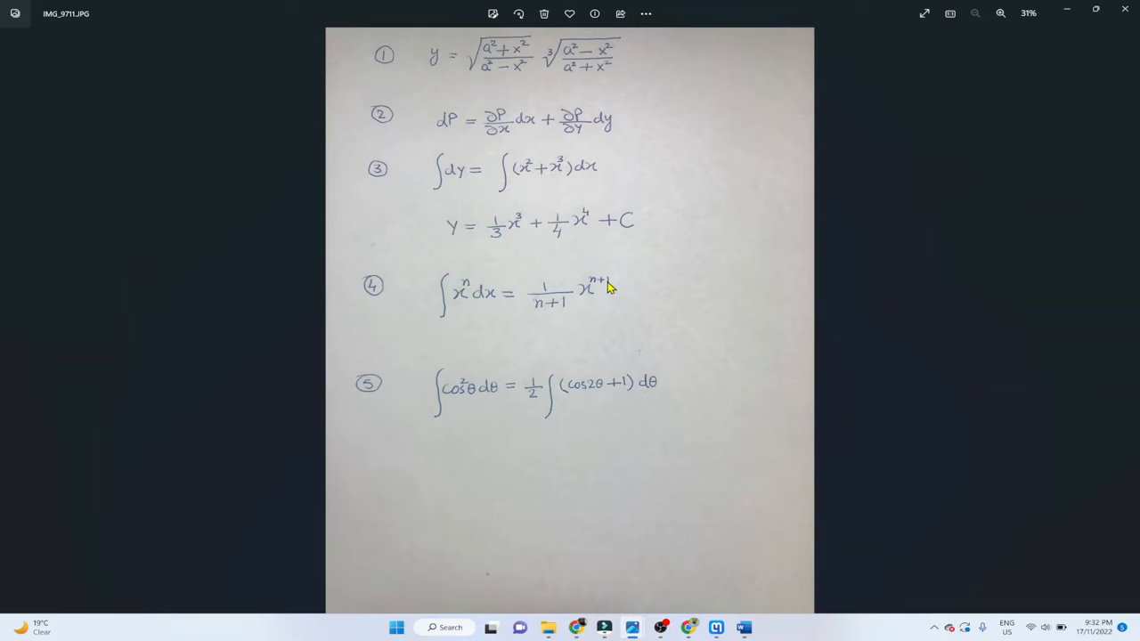
{"action": "mouse_move", "coordinate": [624, 288]}
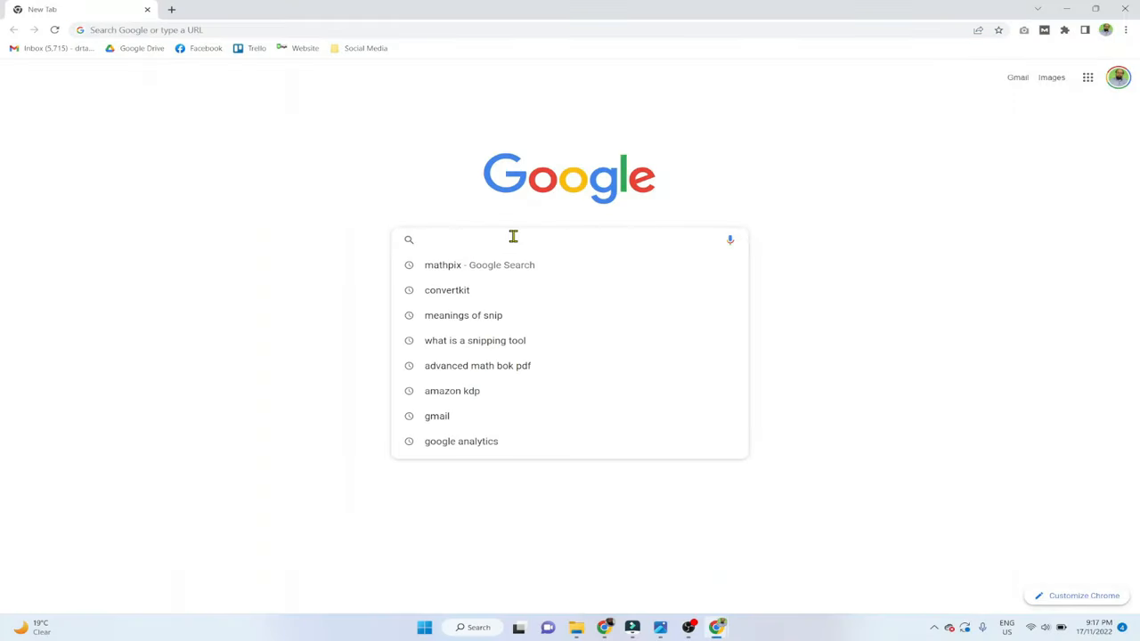
Search Google for mathpix, open mathpix.com, and go to its Get Started page
{"action": "type", "text": "mathpic"}
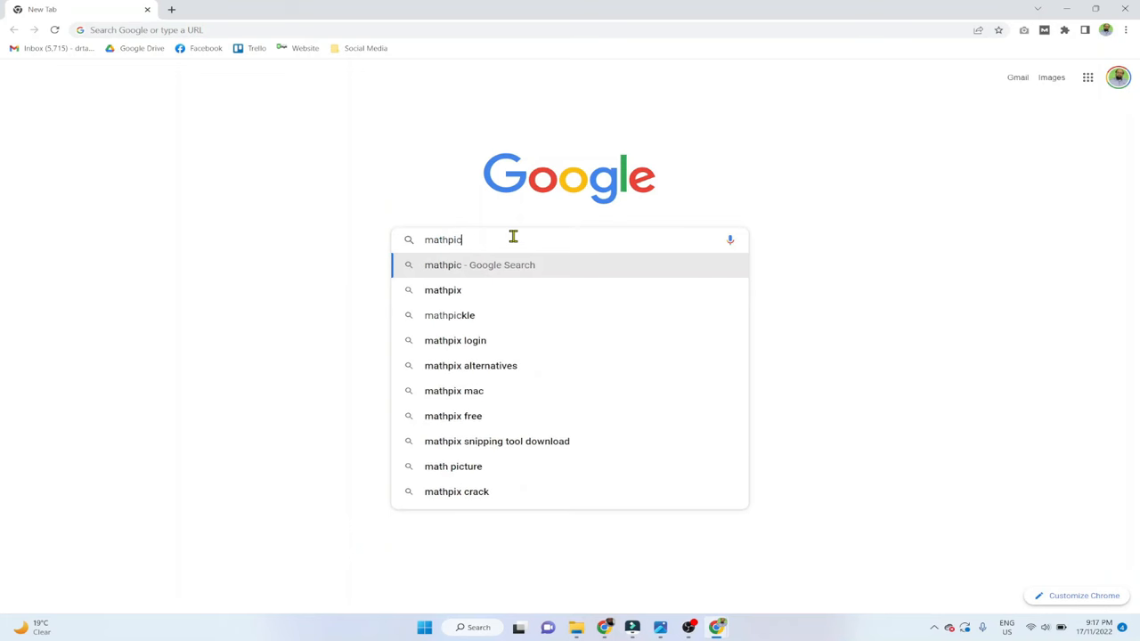
{"action": "left_click", "coordinate": [443, 290]}
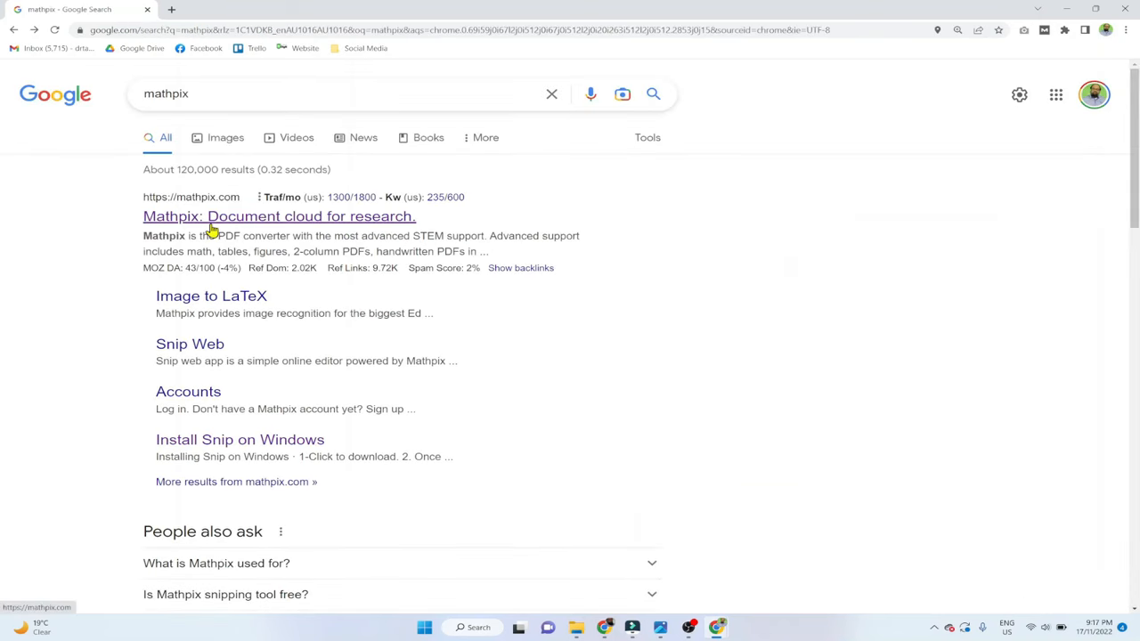
{"action": "left_click", "coordinate": [278, 216]}
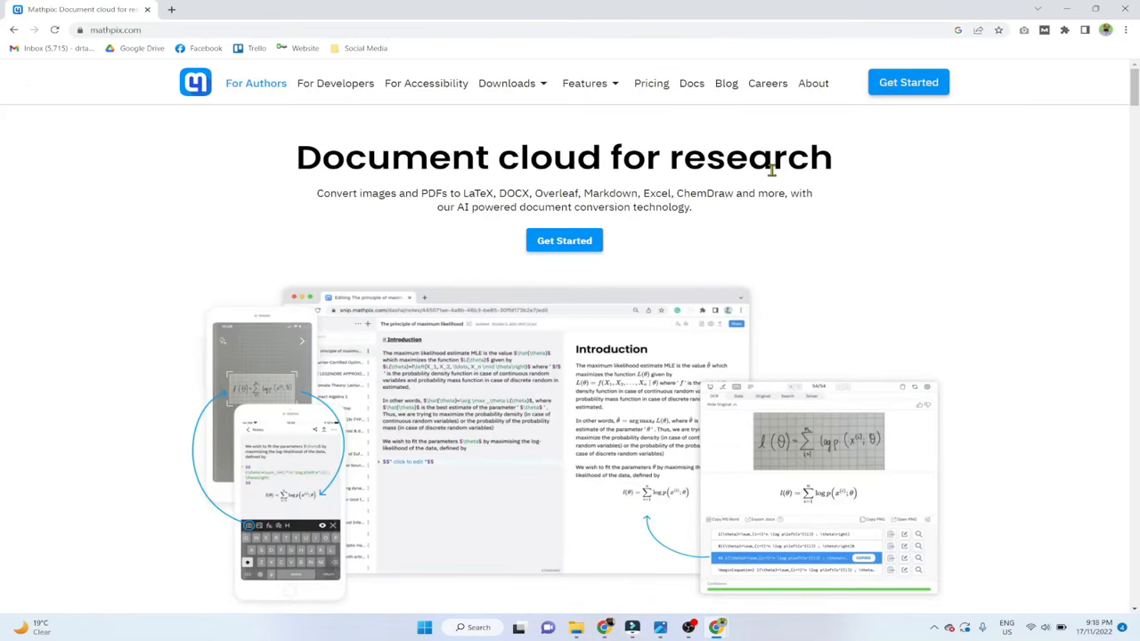
{"action": "mouse_move", "coordinate": [881, 176]}
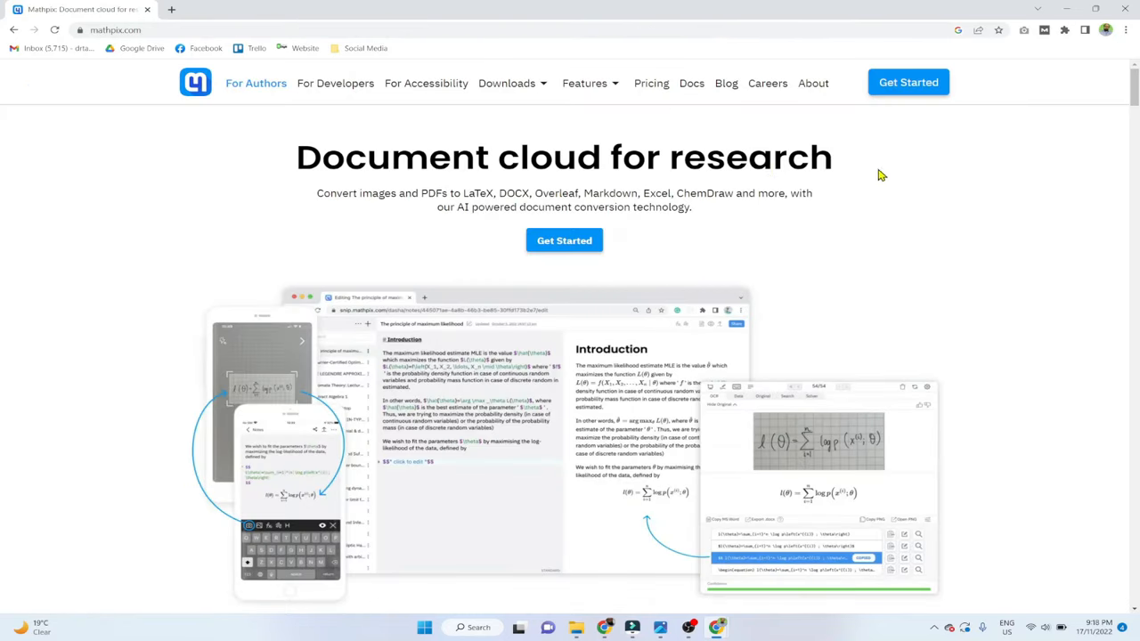
{"action": "left_click", "coordinate": [909, 81]}
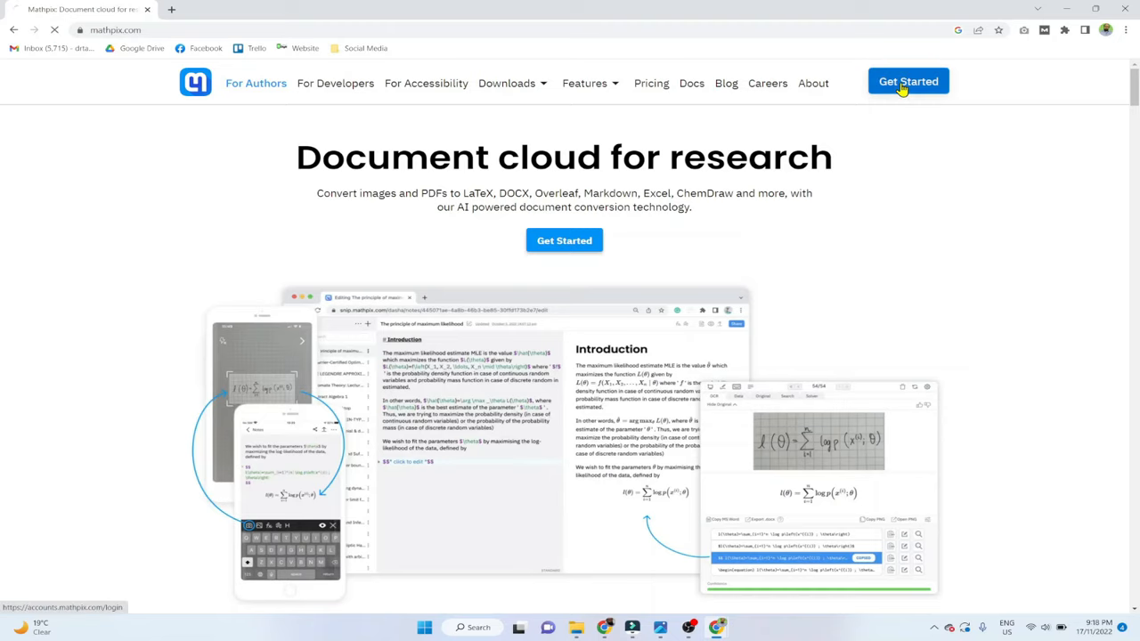
Log in to the Mathpix account with email and password
{"action": "left_click", "coordinate": [908, 81]}
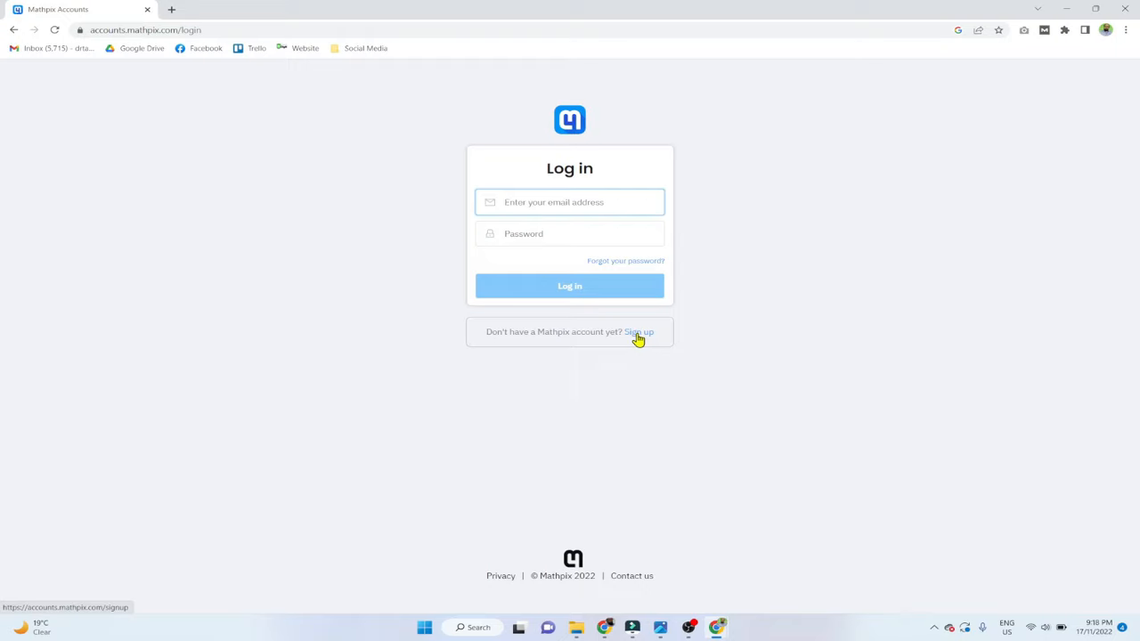
{"action": "left_click", "coordinate": [569, 202]}
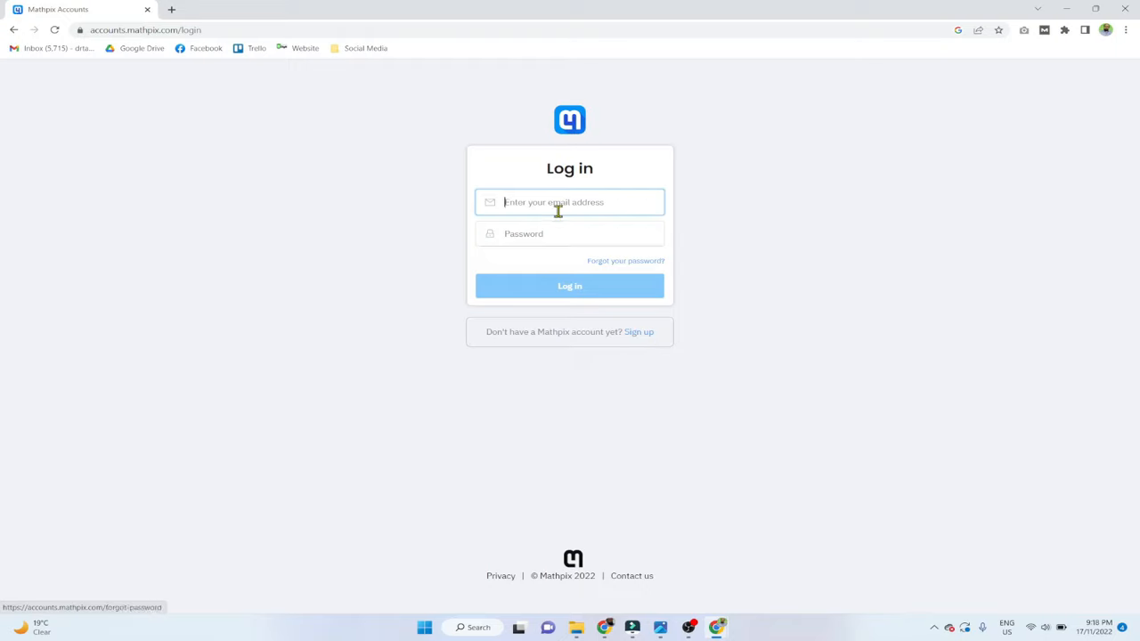
{"action": "mouse_move", "coordinate": [564, 220]}
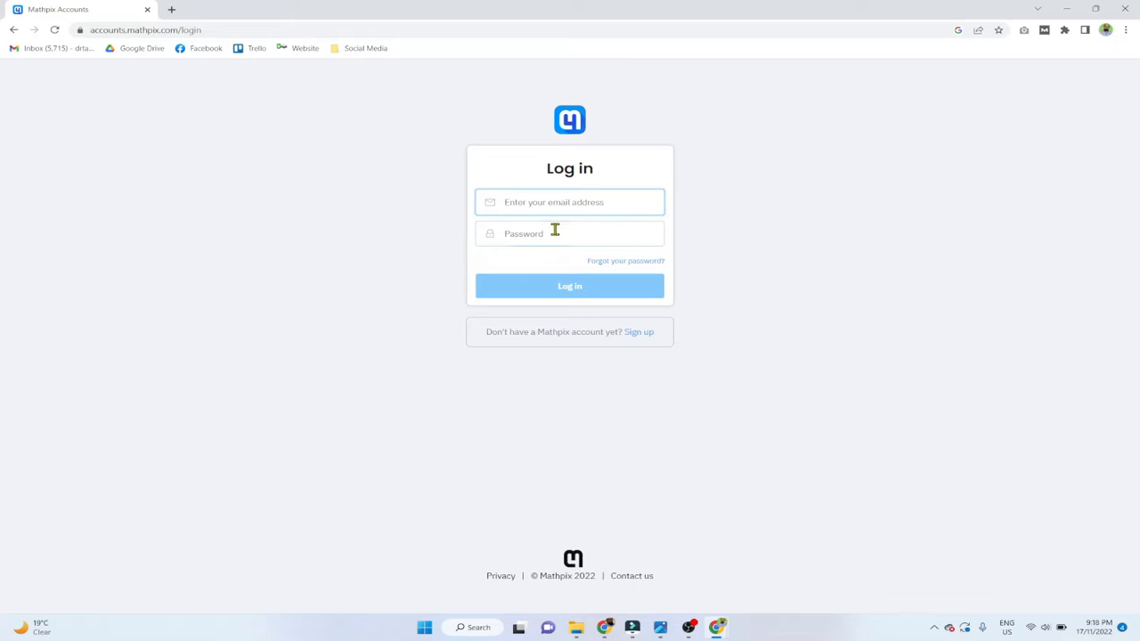
{"action": "left_click", "coordinate": [569, 286]}
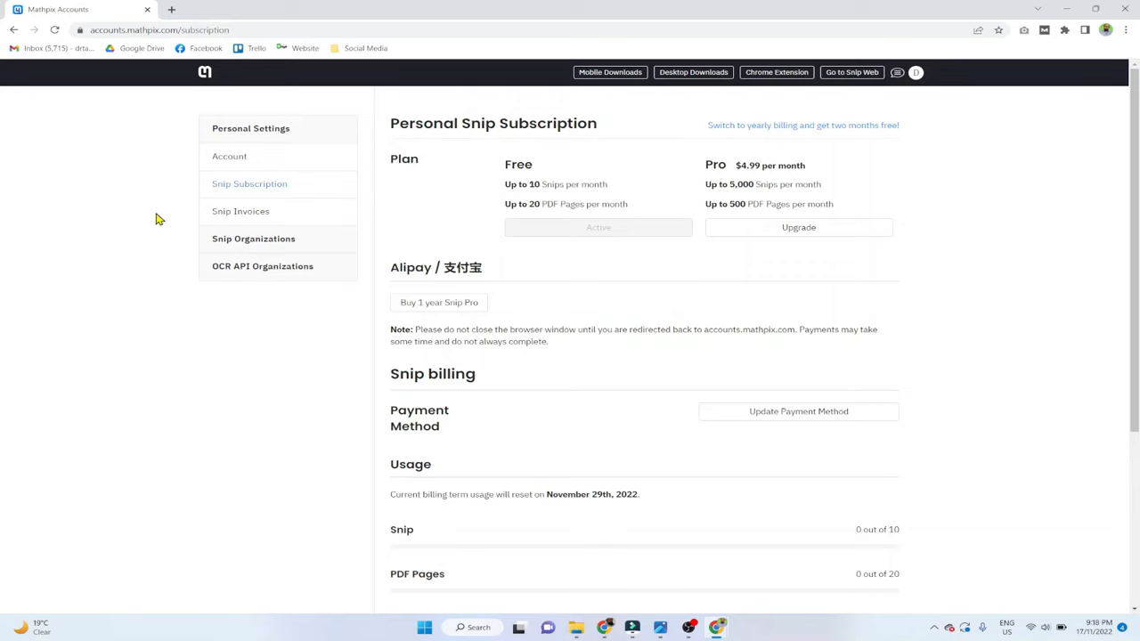
{"action": "mouse_move", "coordinate": [519, 170]}
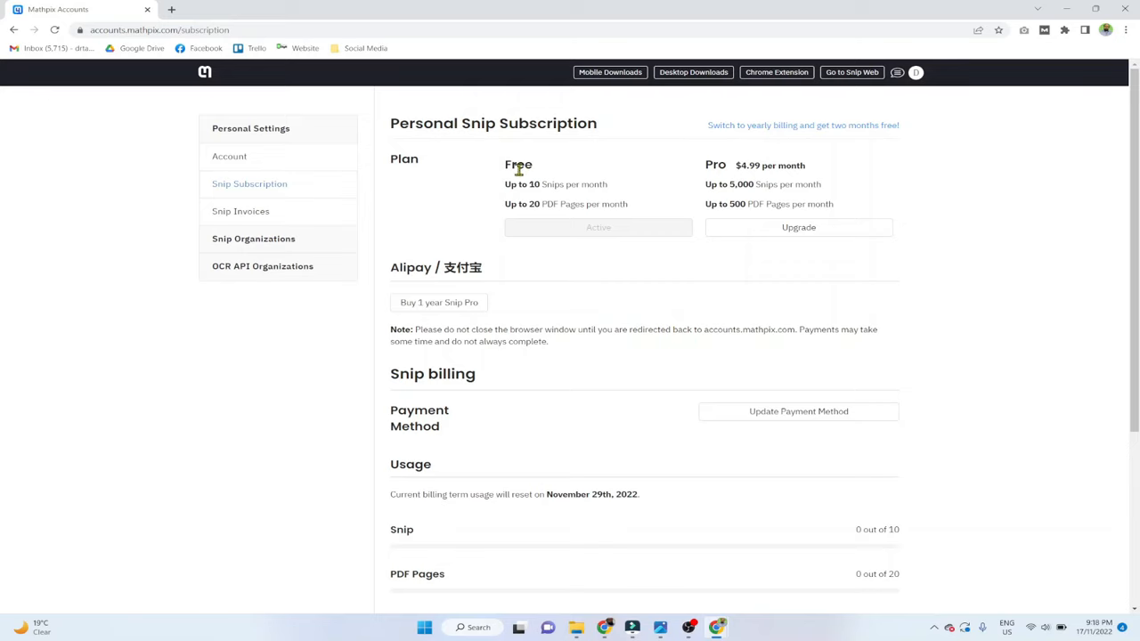
{"action": "mouse_move", "coordinate": [557, 200]}
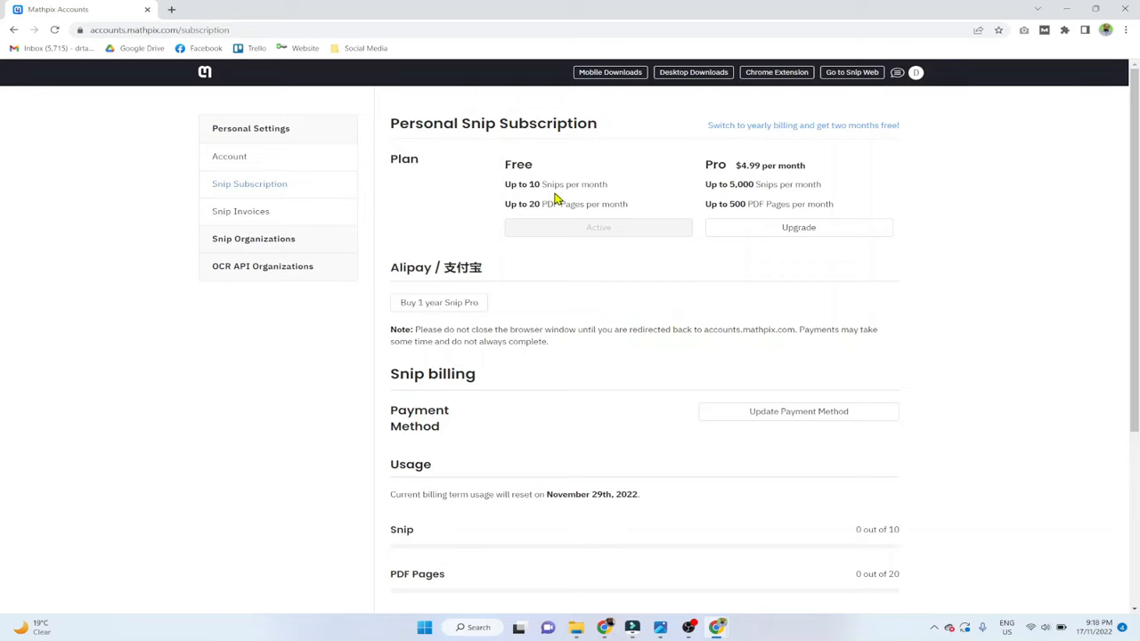
{"action": "mouse_move", "coordinate": [577, 197]}
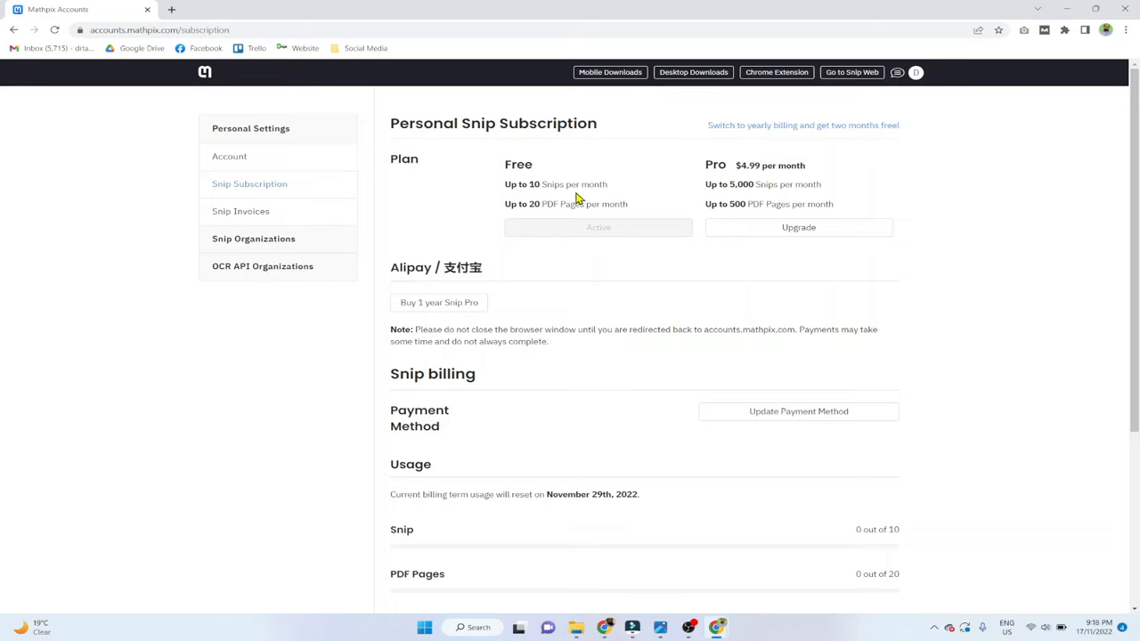
{"action": "mouse_move", "coordinate": [768, 184]}
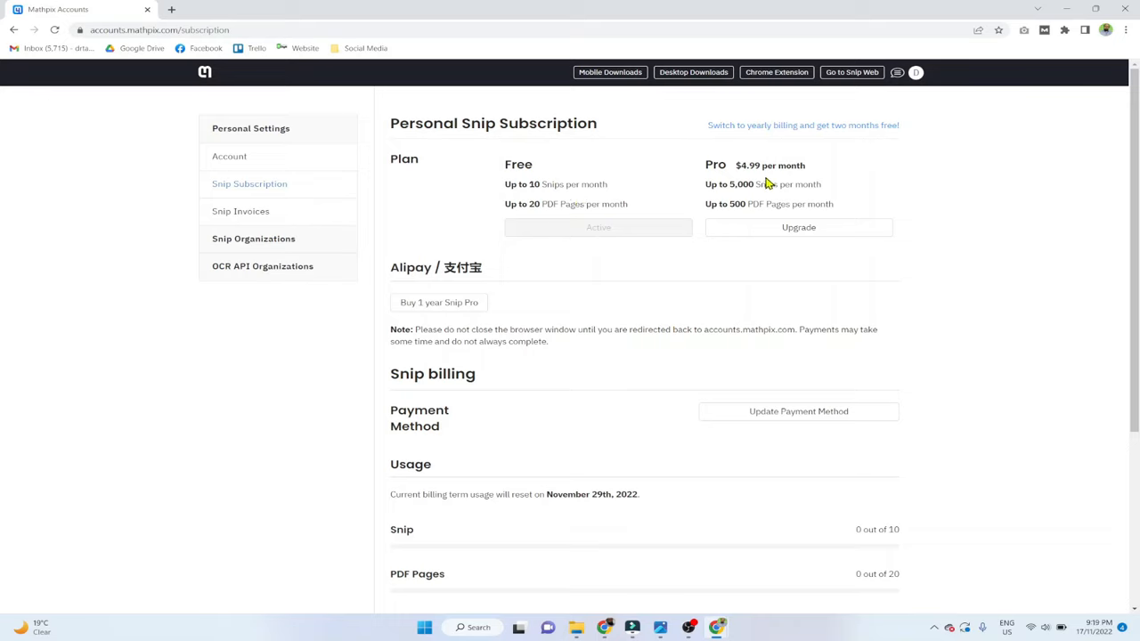
{"action": "mouse_move", "coordinate": [721, 200]}
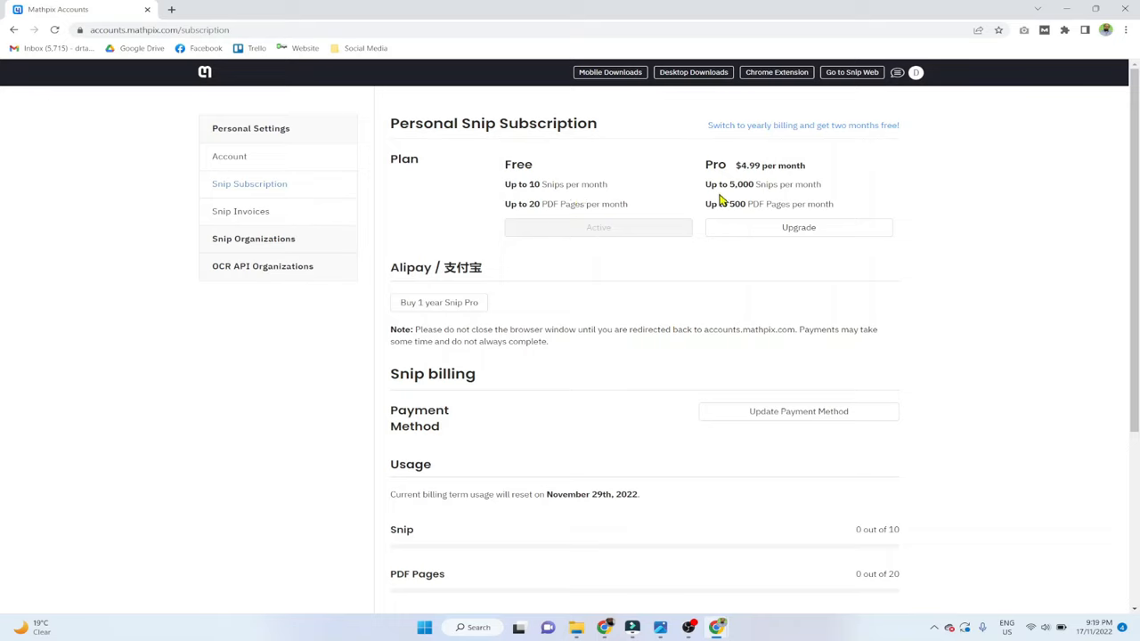
{"action": "mouse_move", "coordinate": [898, 218]}
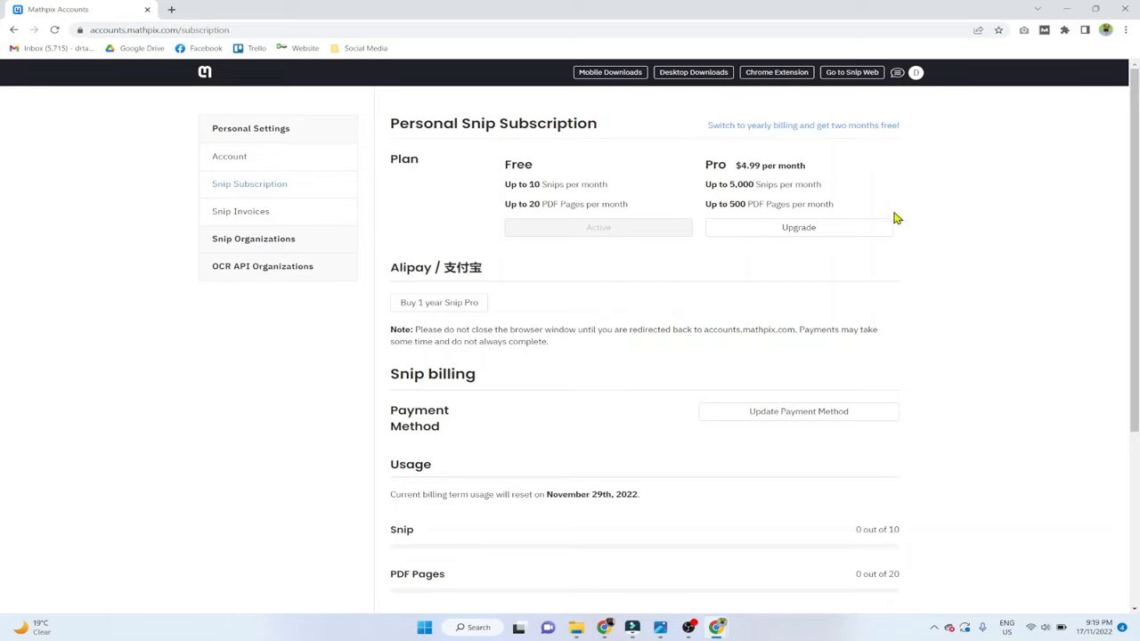
{"action": "mouse_move", "coordinate": [901, 220]}
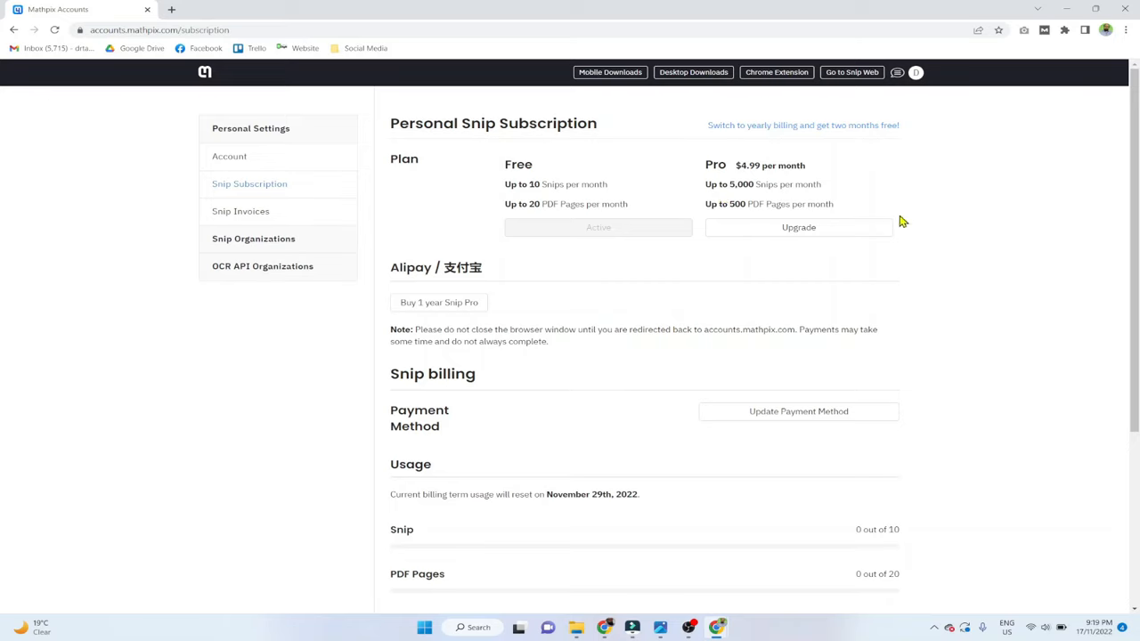
{"action": "mouse_move", "coordinate": [739, 111]}
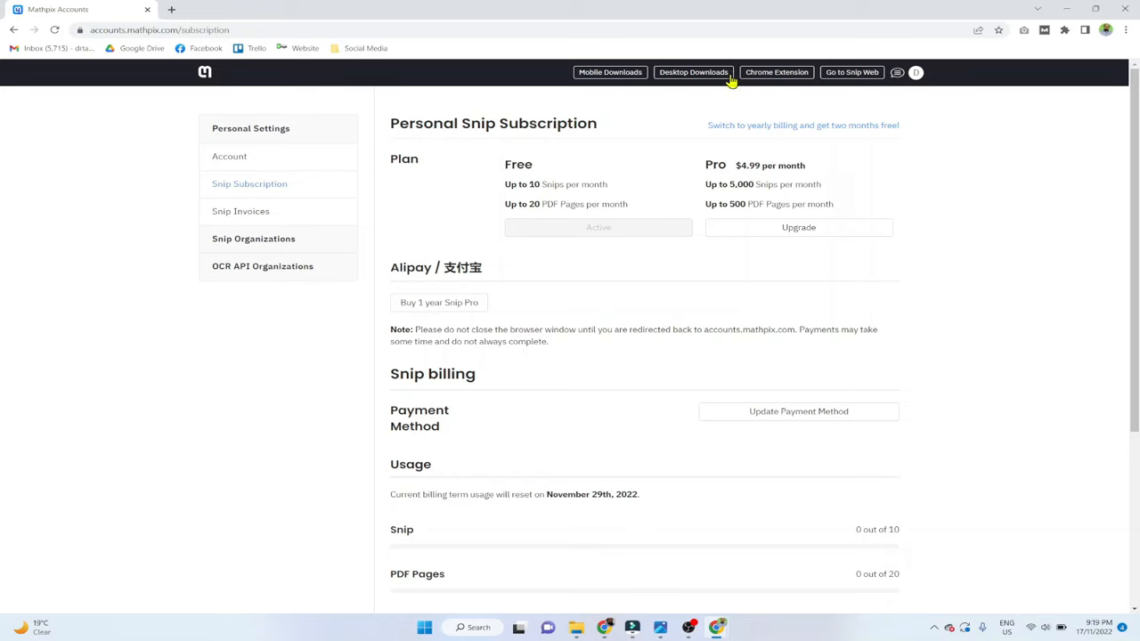
{"action": "mouse_move", "coordinate": [776, 72]}
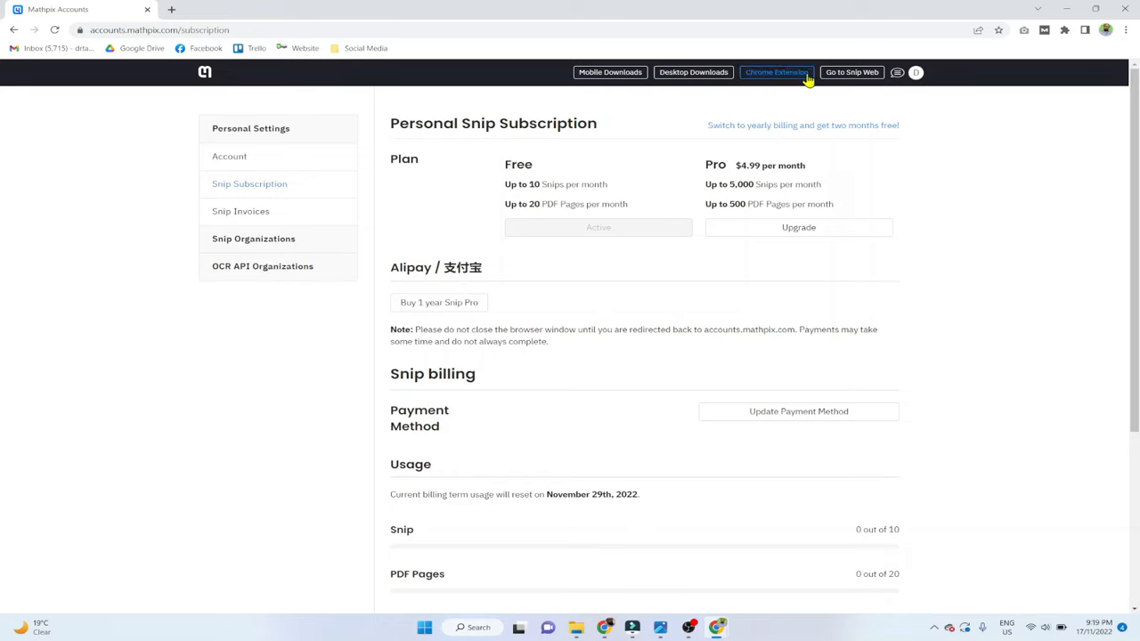
{"action": "mouse_move", "coordinate": [694, 72]}
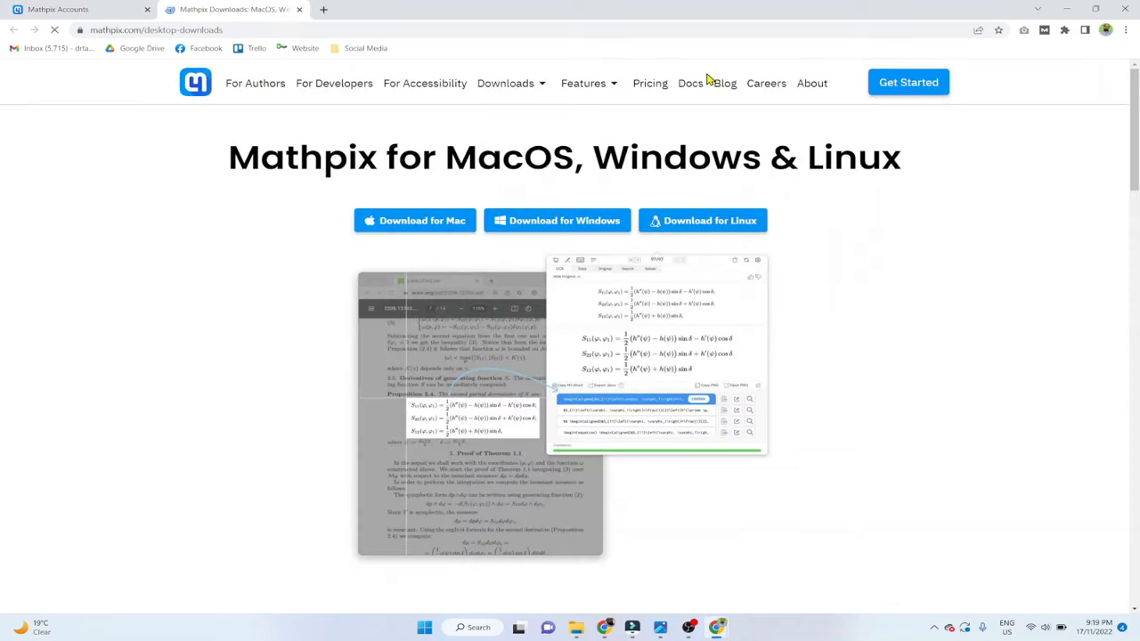
{"action": "mouse_move", "coordinate": [312, 245]}
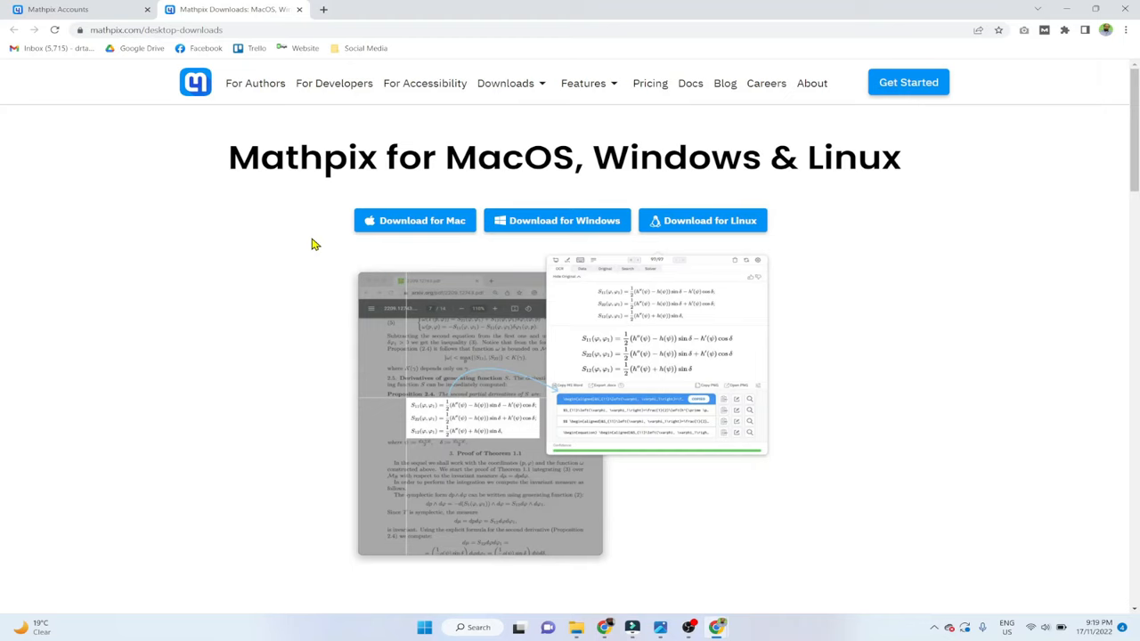
{"action": "mouse_move", "coordinate": [720, 239]}
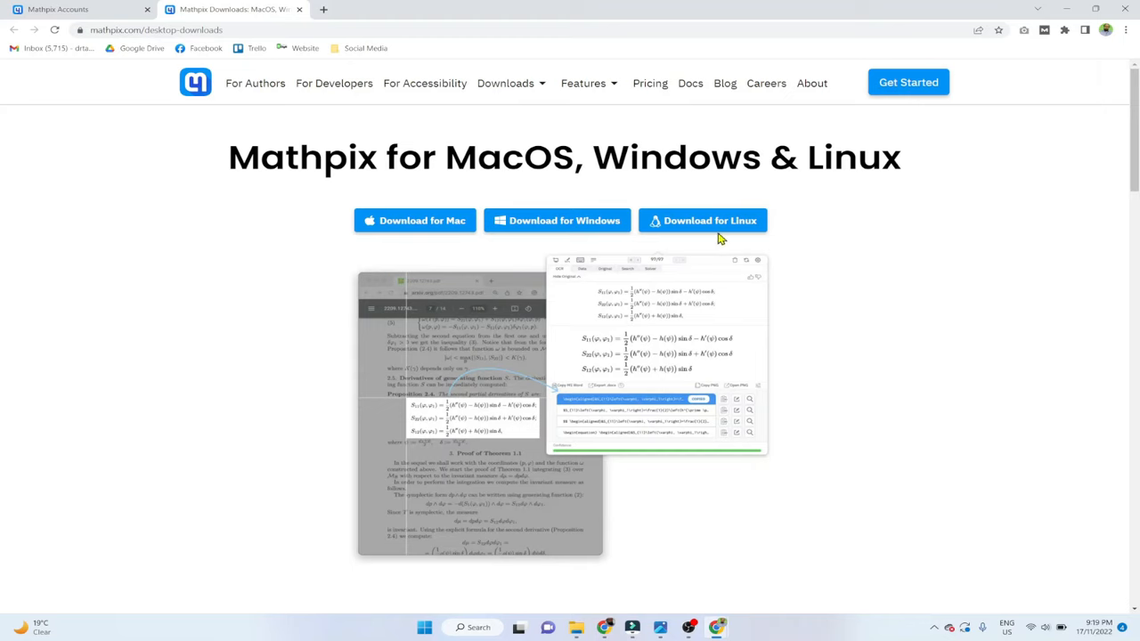
Save the Mathpix Windows installer to the desktop and show its download options
{"action": "left_click", "coordinate": [557, 220]}
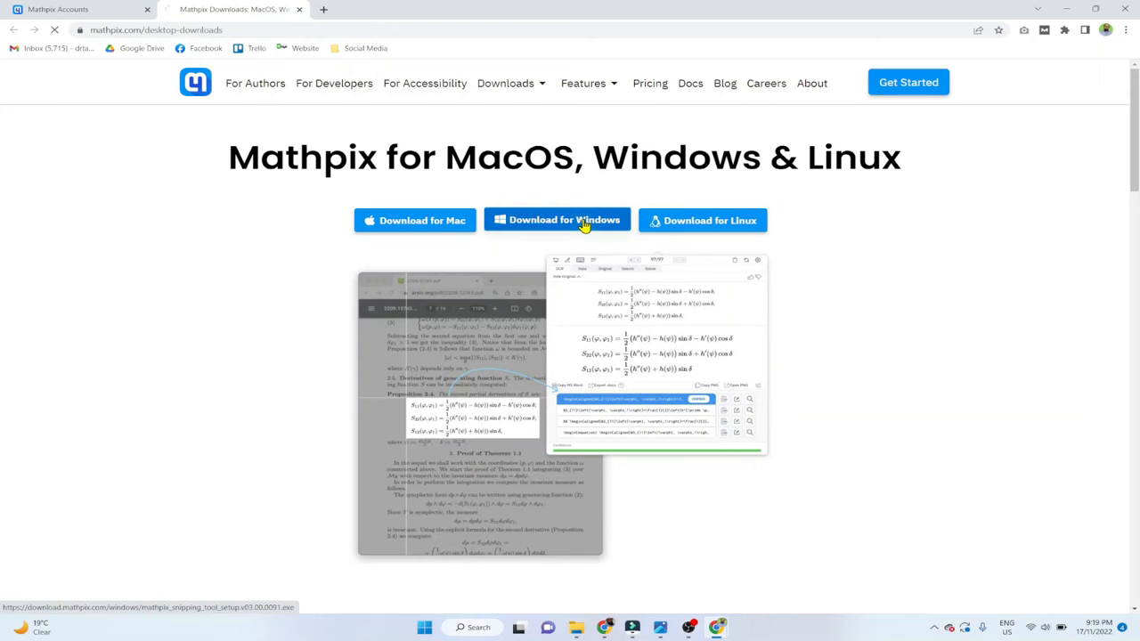
{"action": "left_click", "coordinate": [557, 220]}
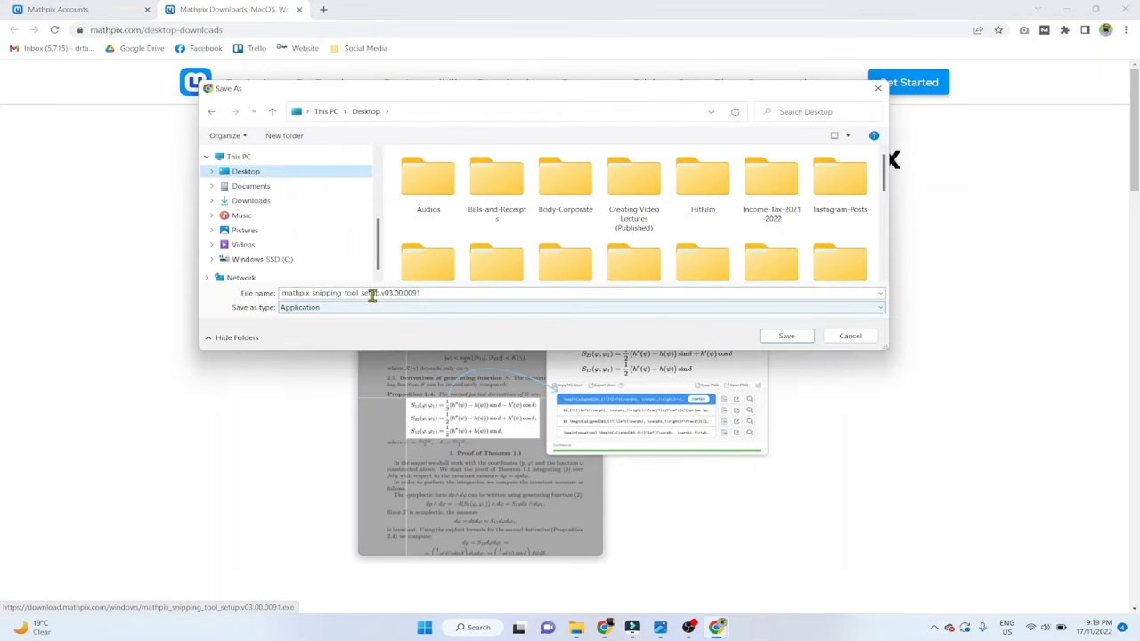
{"action": "left_click", "coordinate": [786, 335]}
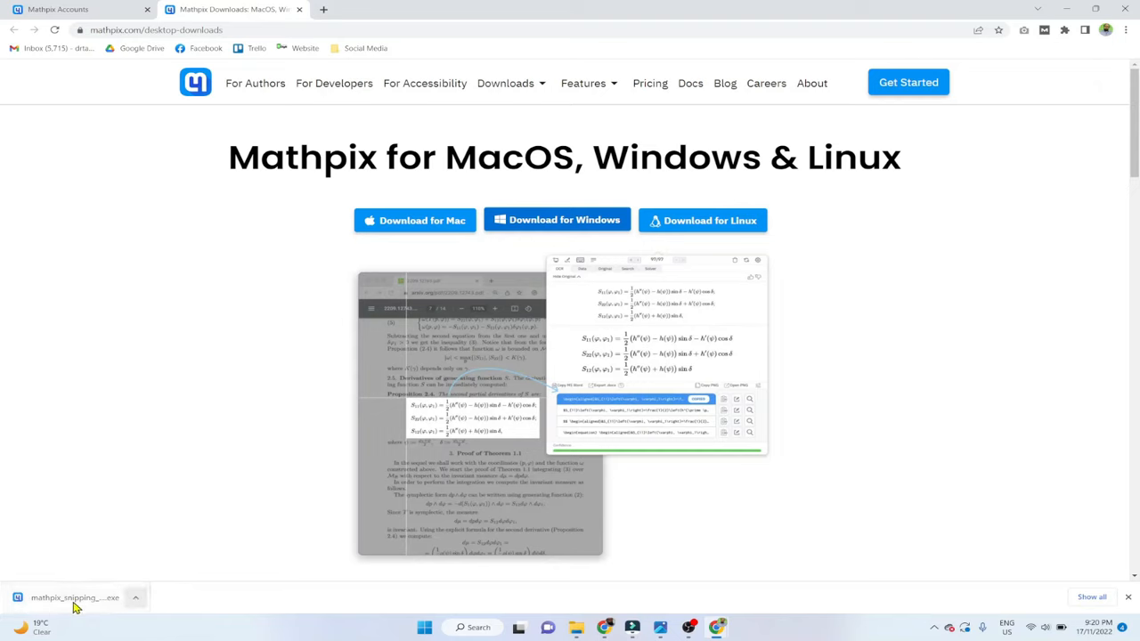
{"action": "left_click", "coordinate": [136, 598]}
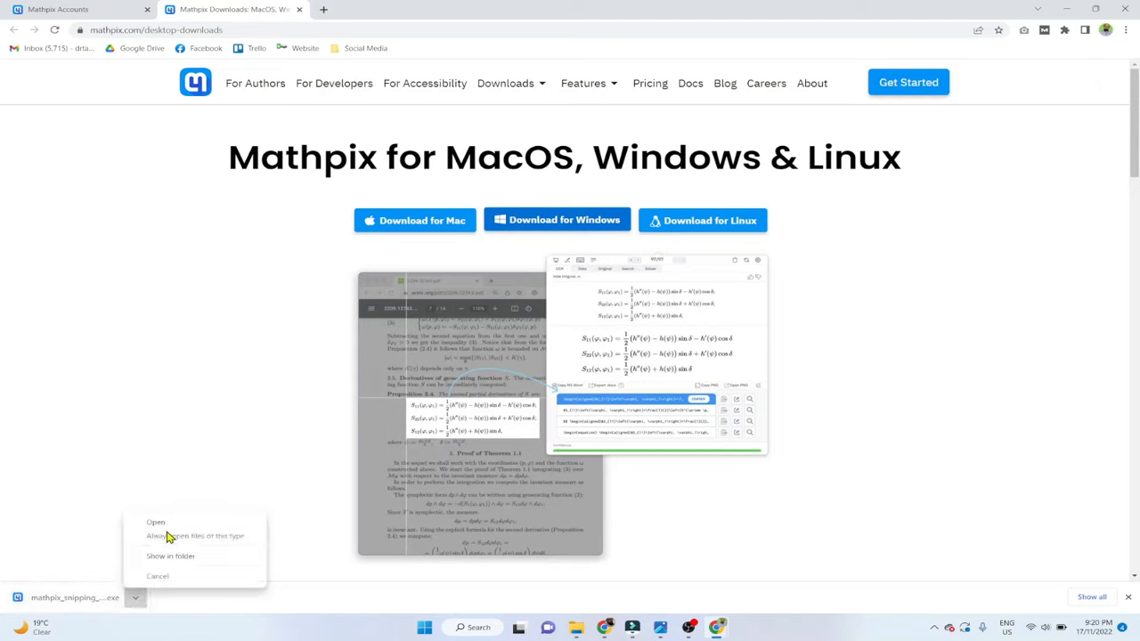
Run the installer through Next and Finish to launch Mathpix Snipping Tool
{"action": "left_click", "coordinate": [156, 522]}
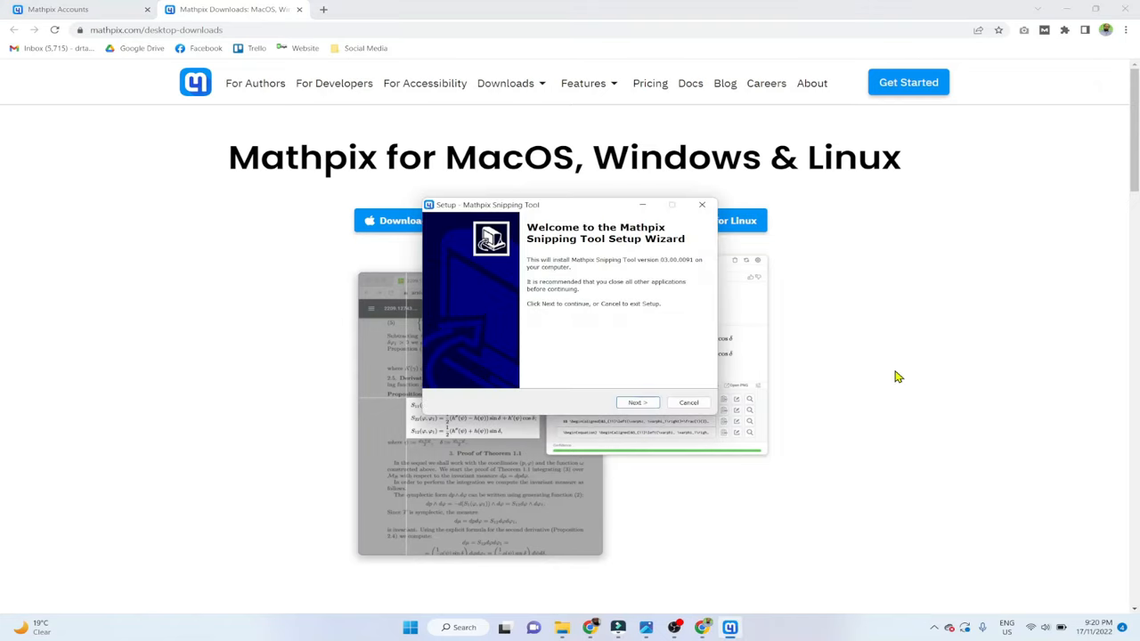
{"action": "left_click", "coordinate": [637, 402]}
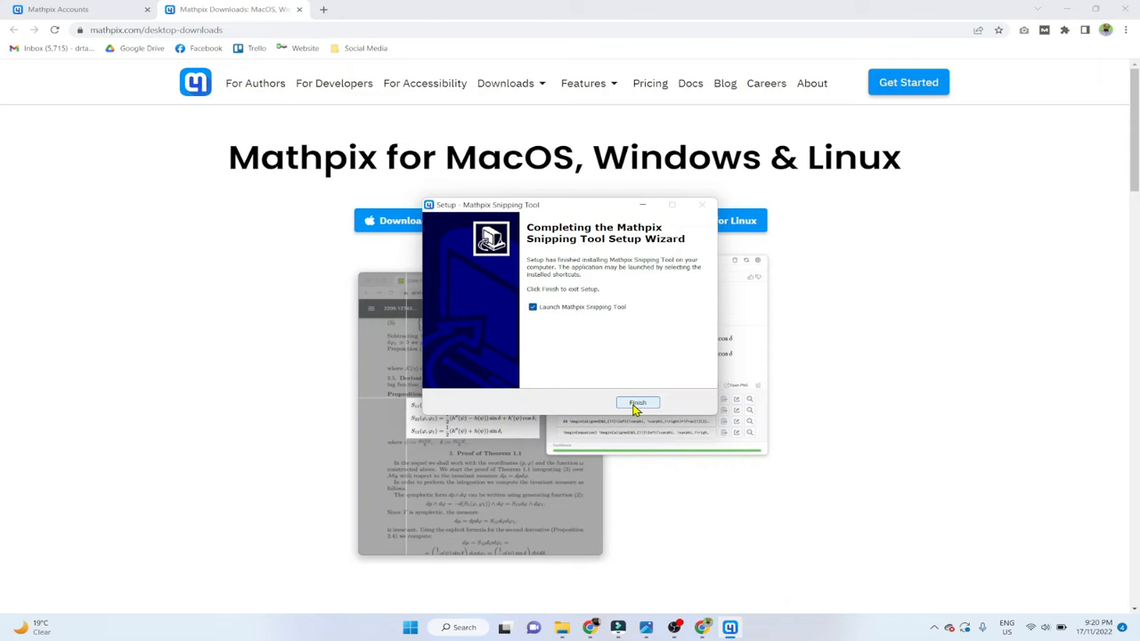
{"action": "left_click", "coordinate": [637, 403]}
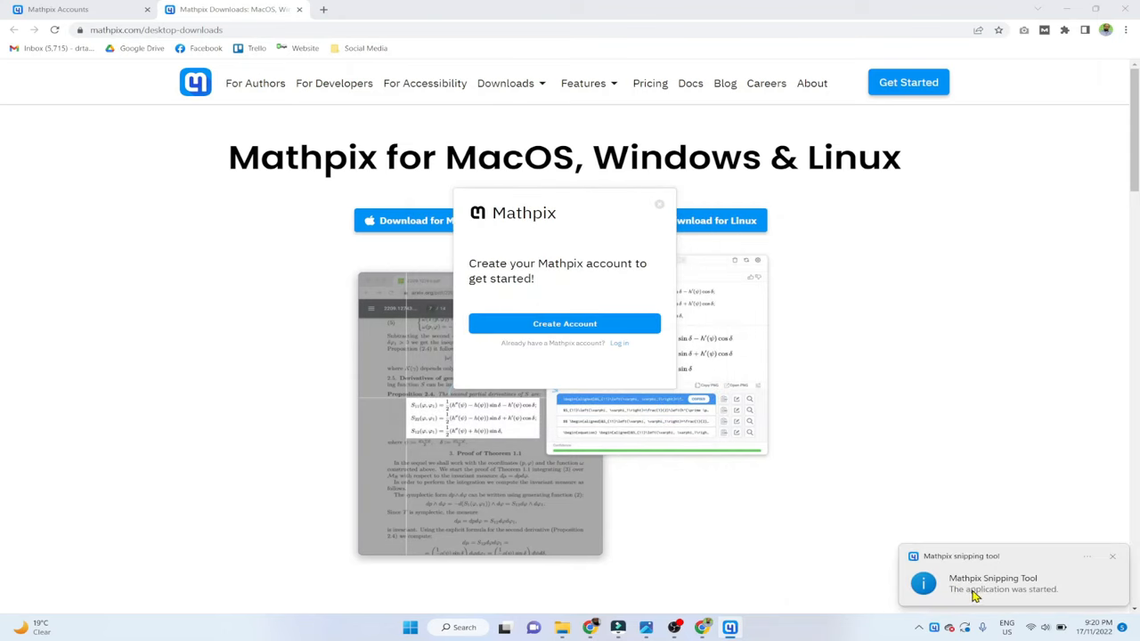
{"action": "mouse_move", "coordinate": [991, 603]}
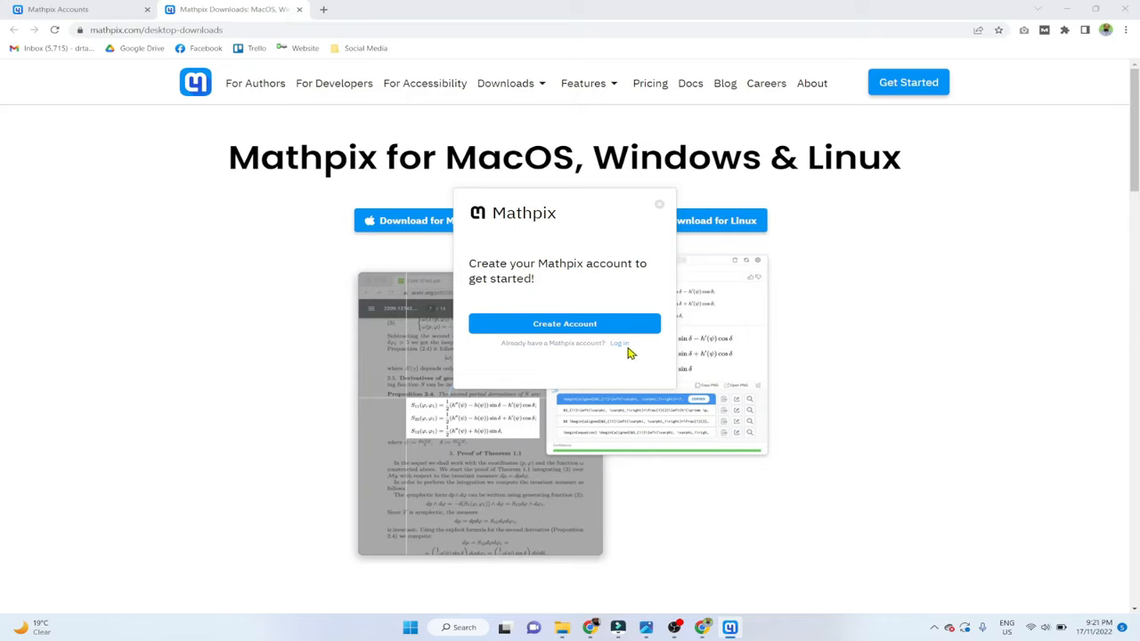
{"action": "mouse_move", "coordinate": [620, 347]}
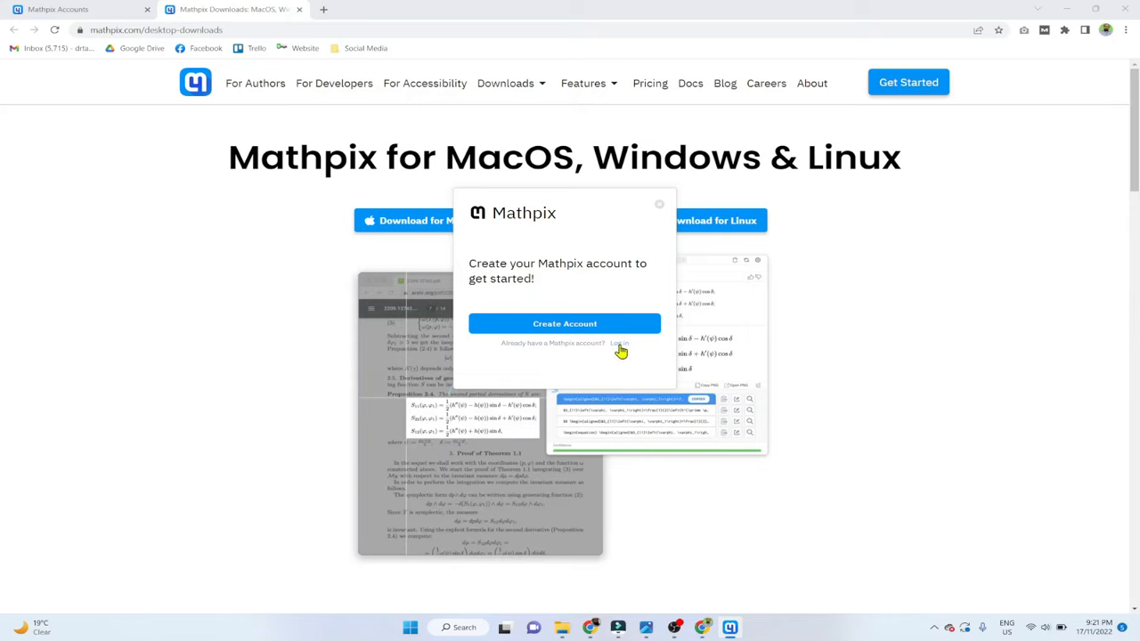
Choose Log in, preview the IMG_9711 photo, then close it to the desktop
{"action": "left_click", "coordinate": [659, 205]}
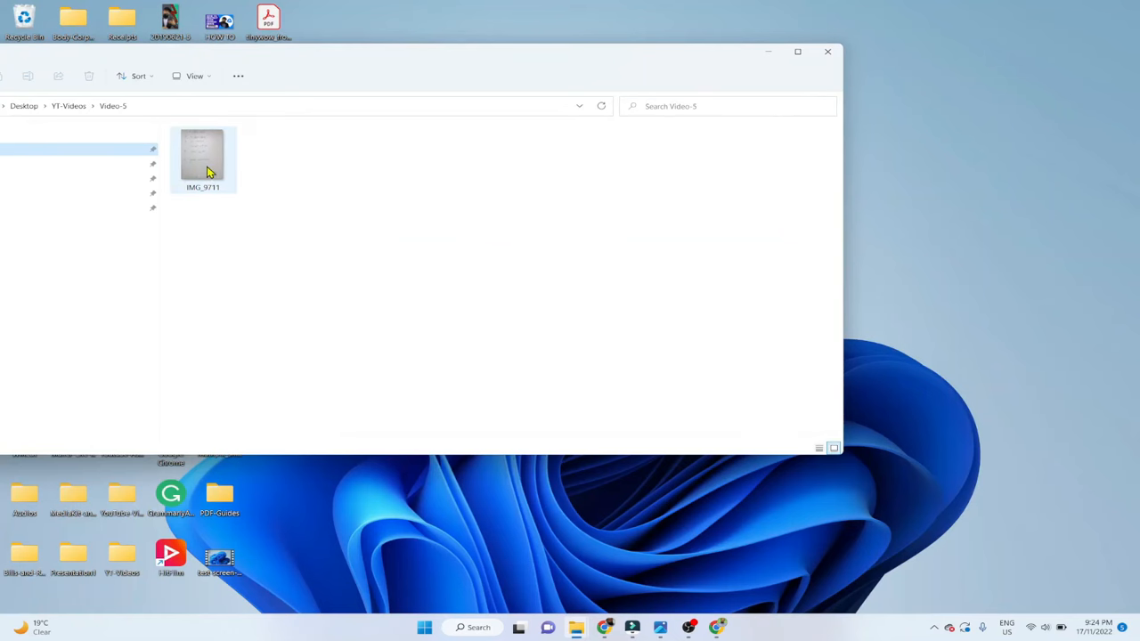
{"action": "double_click", "coordinate": [202, 155]}
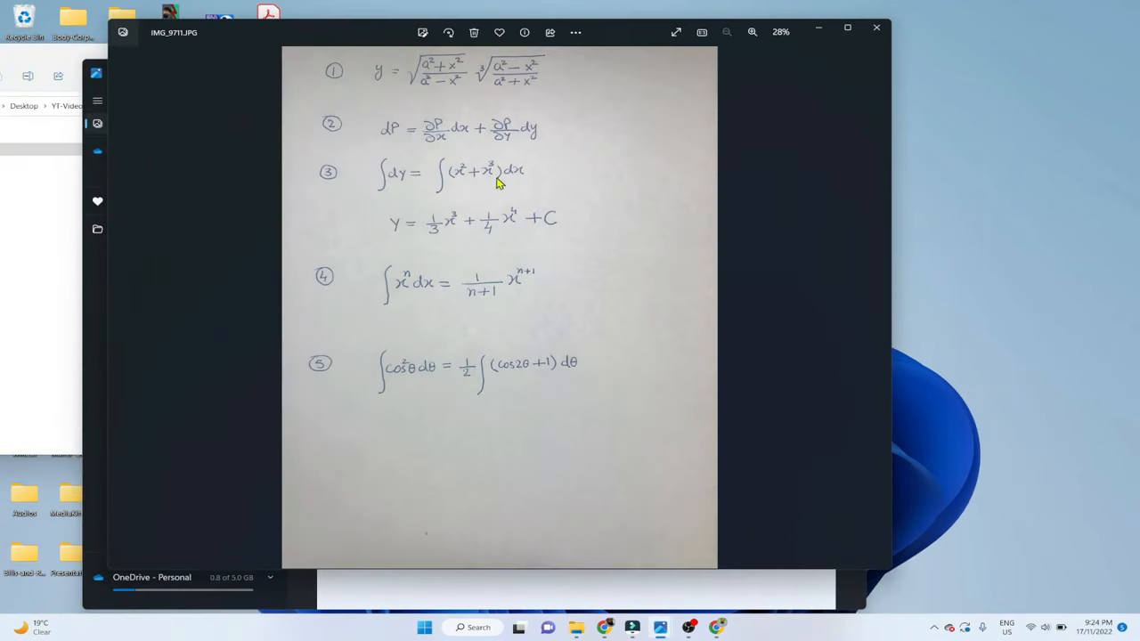
{"action": "left_click", "coordinate": [876, 28]}
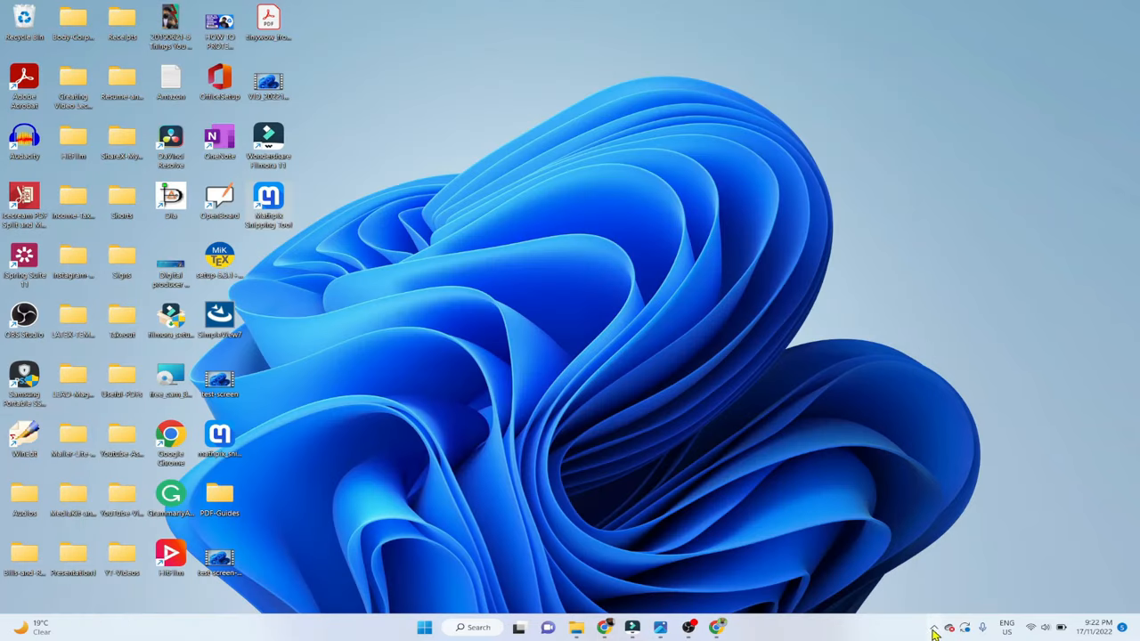
Open Mathpix Snipping Tool from the system tray's hidden icons
{"action": "left_click", "coordinate": [934, 627]}
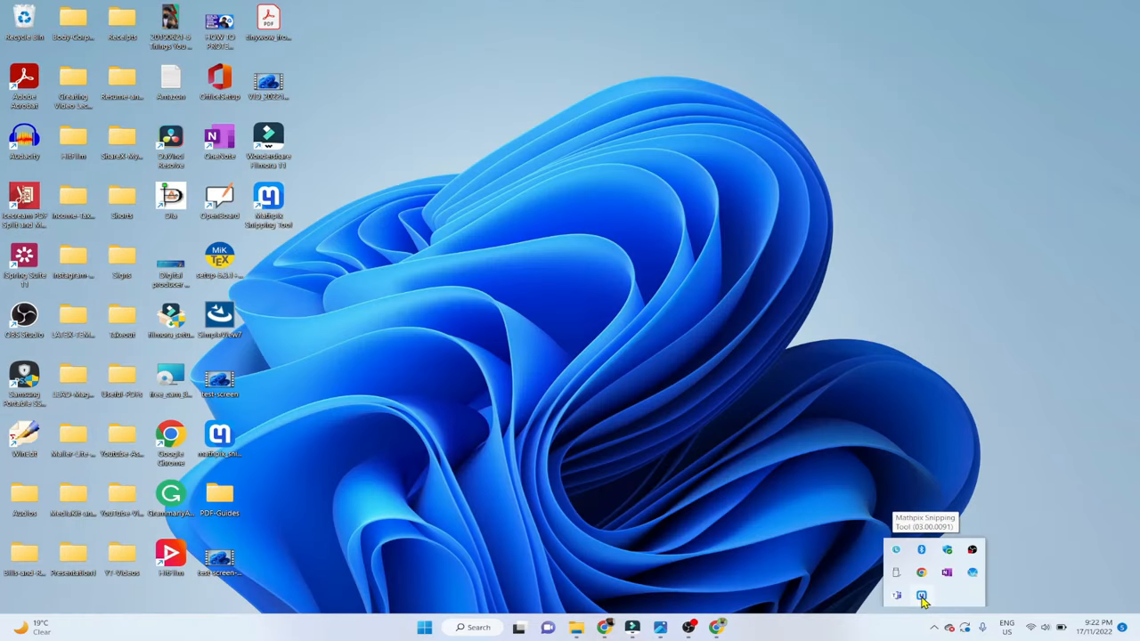
{"action": "left_click", "coordinate": [922, 595]}
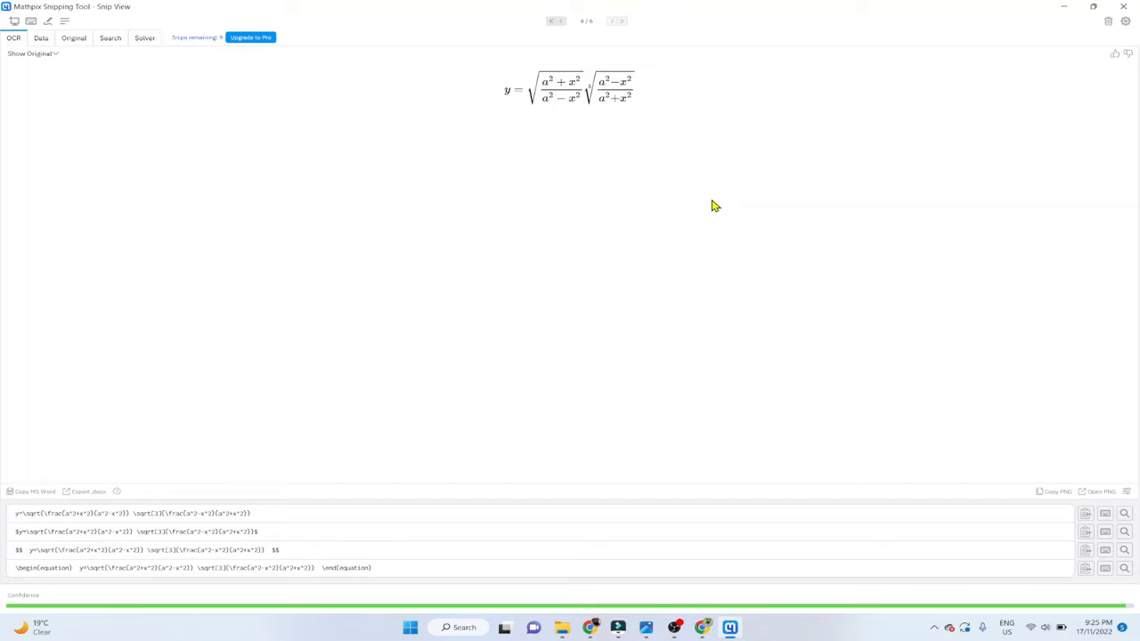
{"action": "mouse_move", "coordinate": [594, 96]}
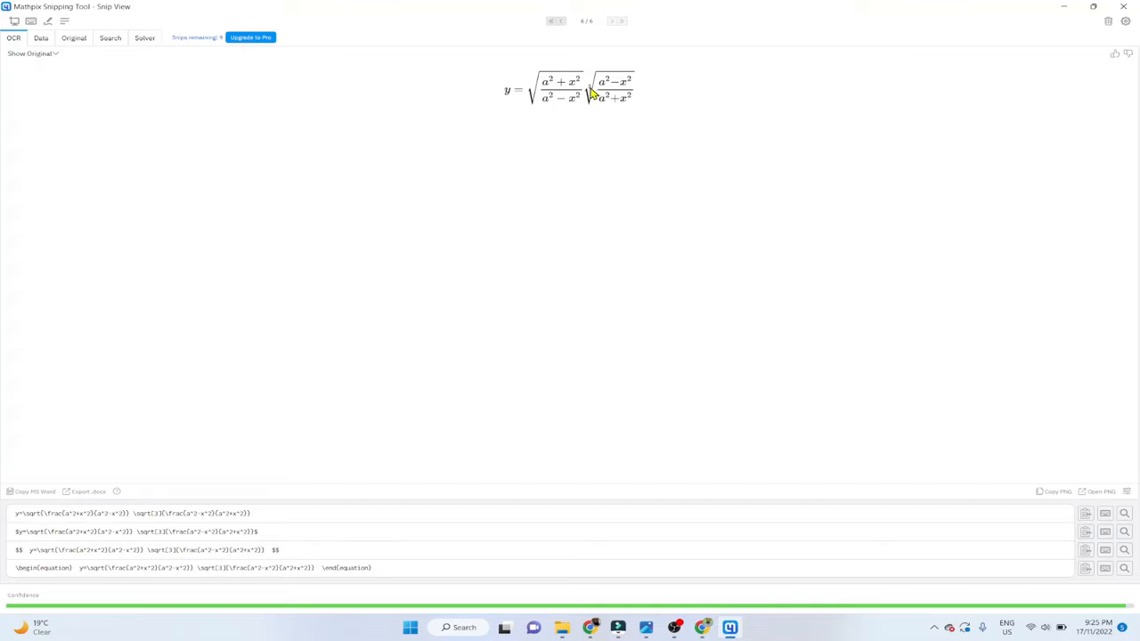
{"action": "mouse_move", "coordinate": [505, 113]}
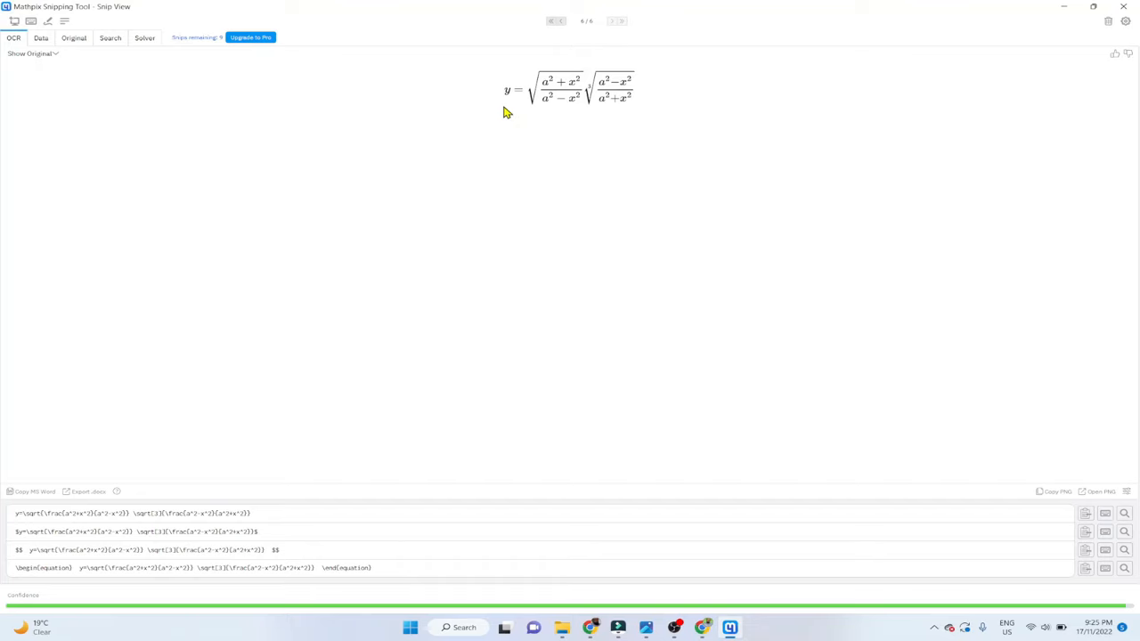
{"action": "mouse_move", "coordinate": [488, 110]}
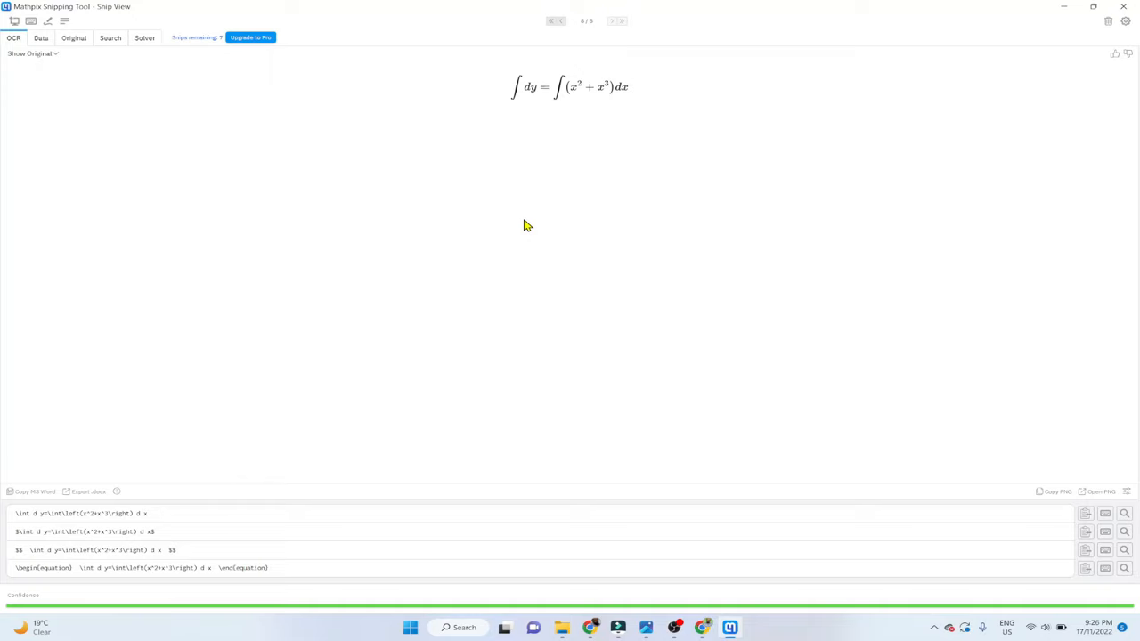
{"action": "mouse_move", "coordinate": [29, 35]}
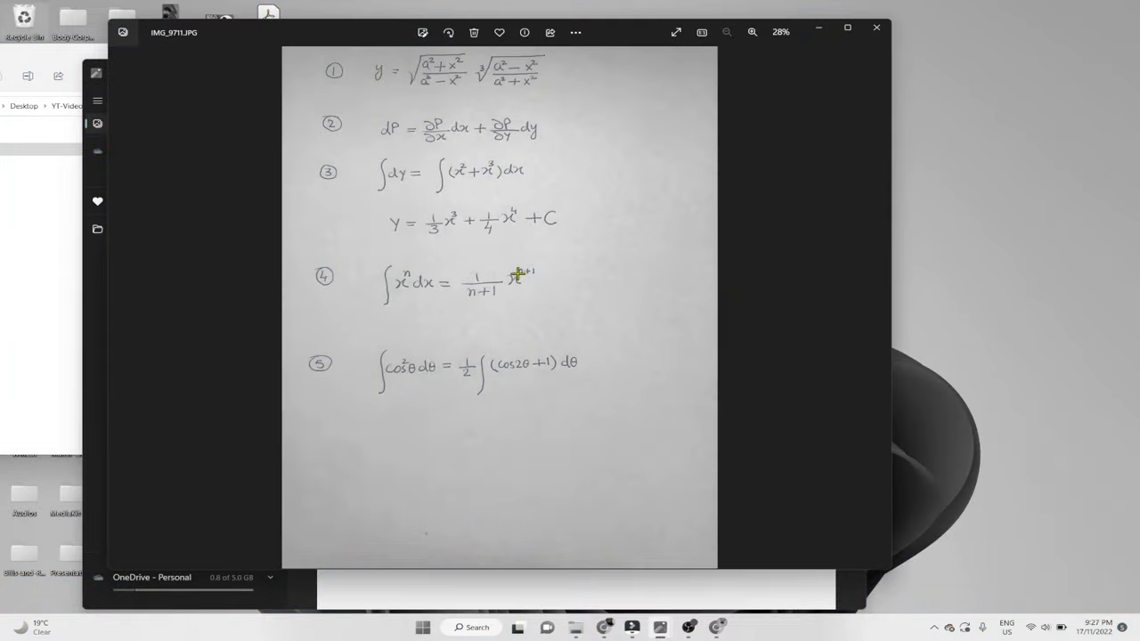
{"action": "mouse_move", "coordinate": [304, 252]}
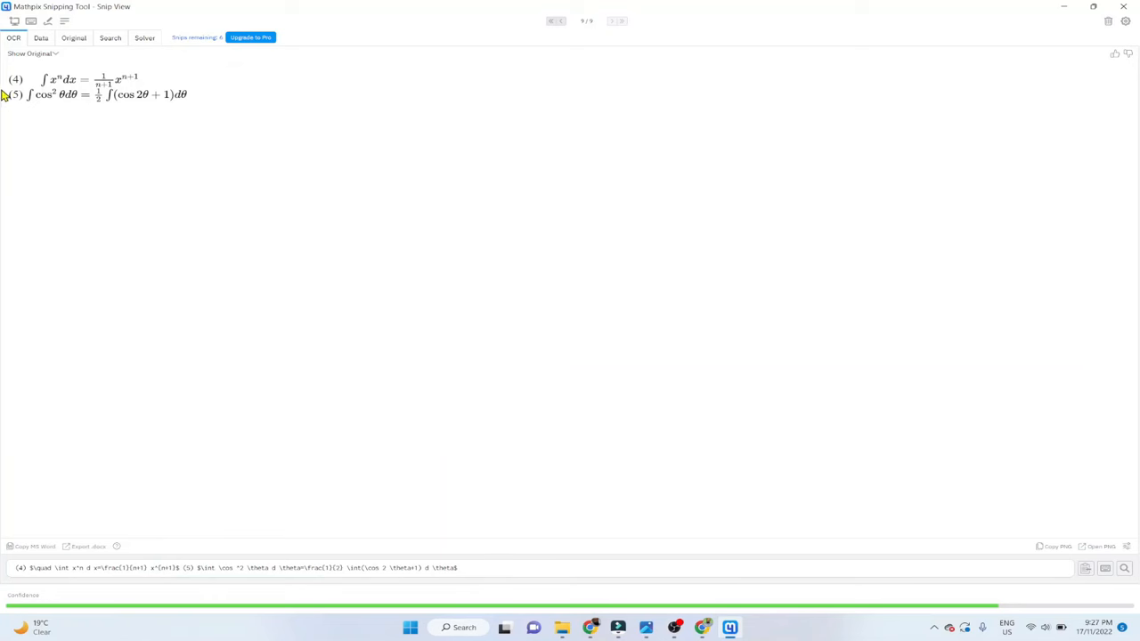
{"action": "mouse_move", "coordinate": [150, 113]}
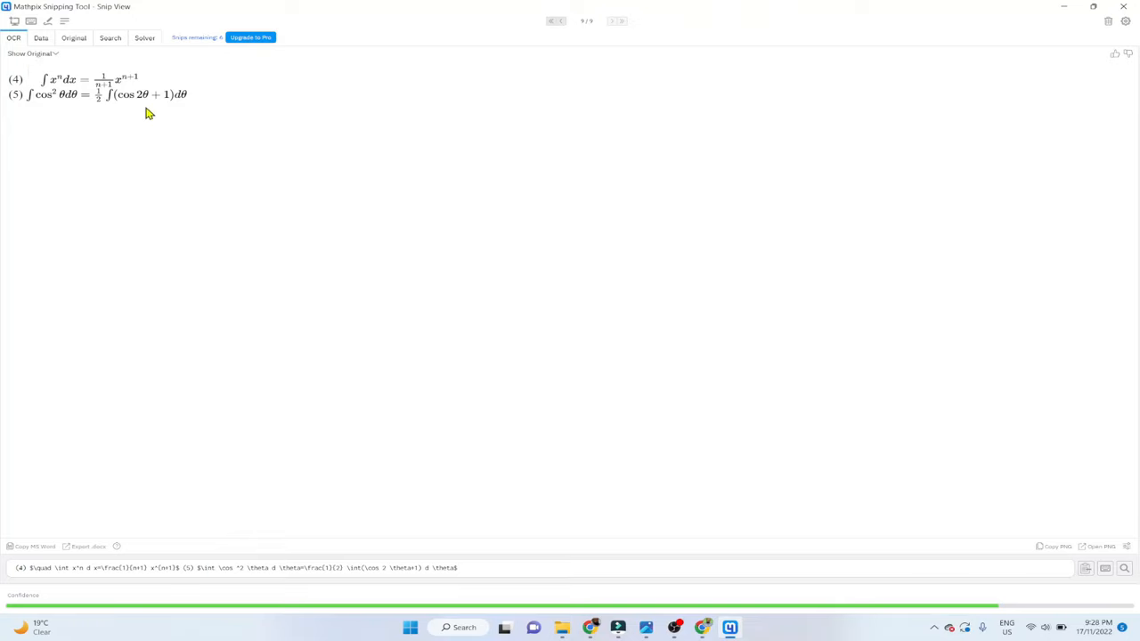
{"action": "mouse_move", "coordinate": [110, 116]}
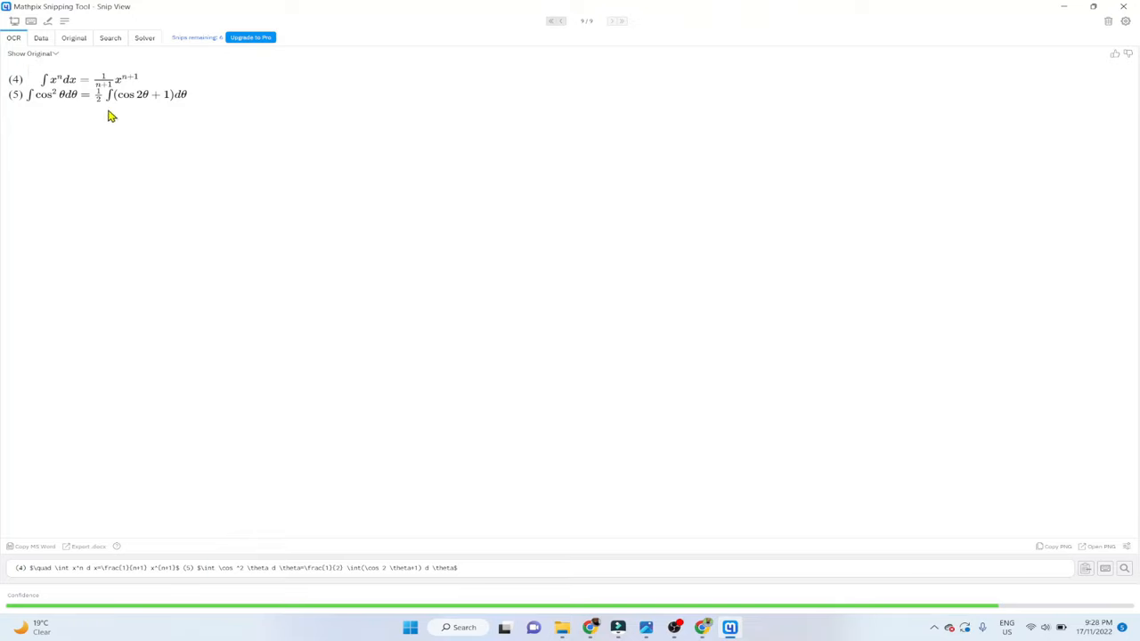
{"action": "mouse_move", "coordinate": [517, 259]}
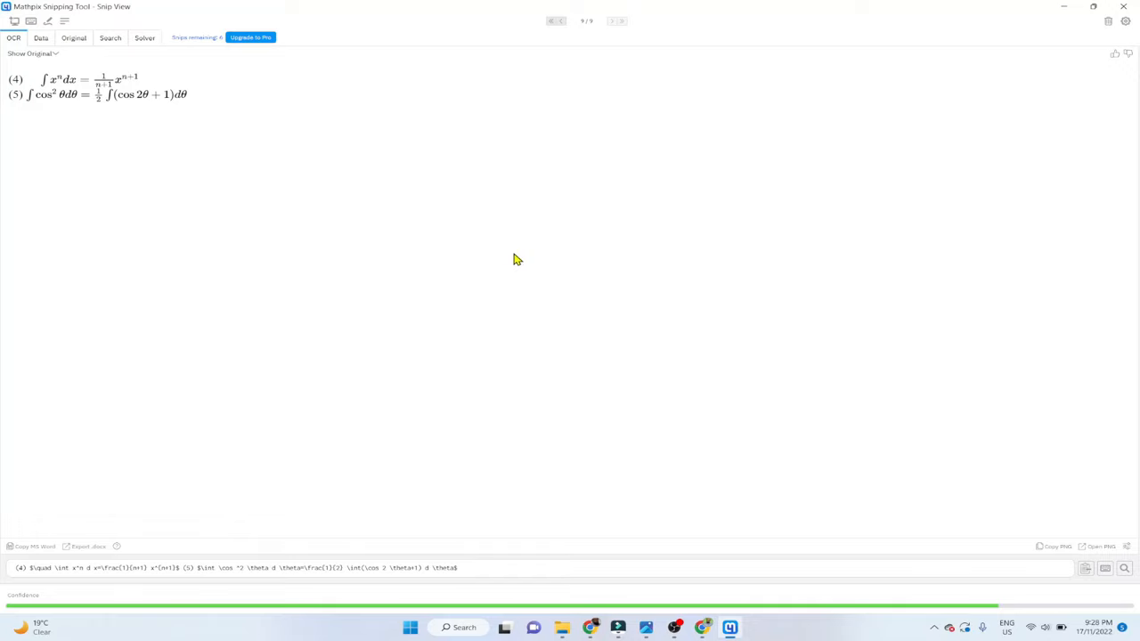
Launch Word from Start search, and copy equations 4 and 5 as MS Word in Snip
{"action": "left_click", "coordinate": [410, 628]}
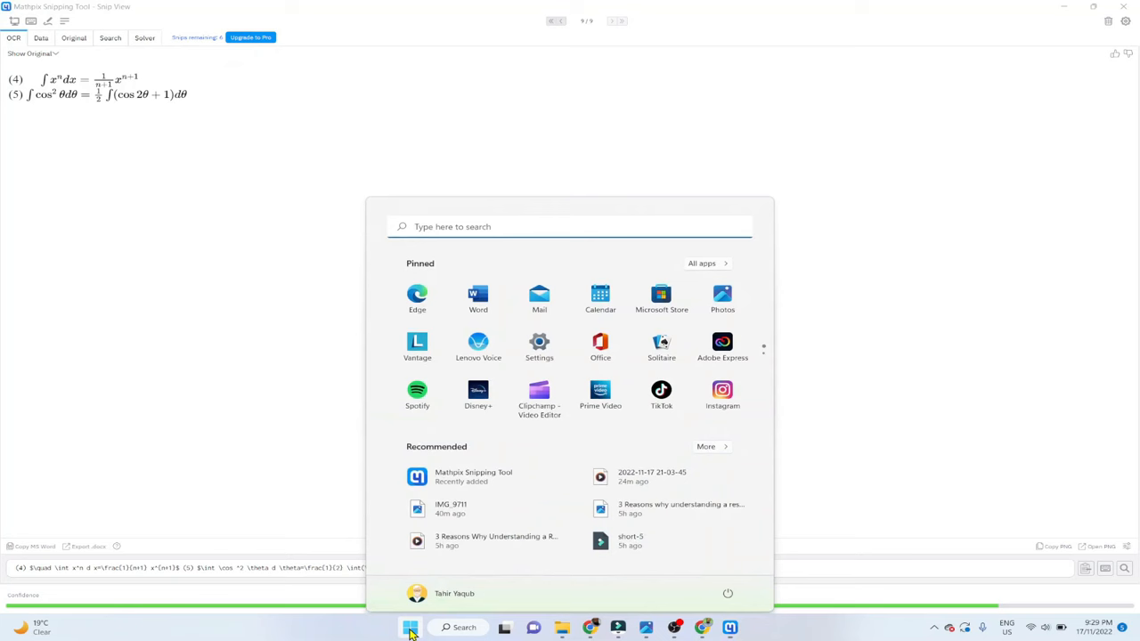
{"action": "type", "text": "word"}
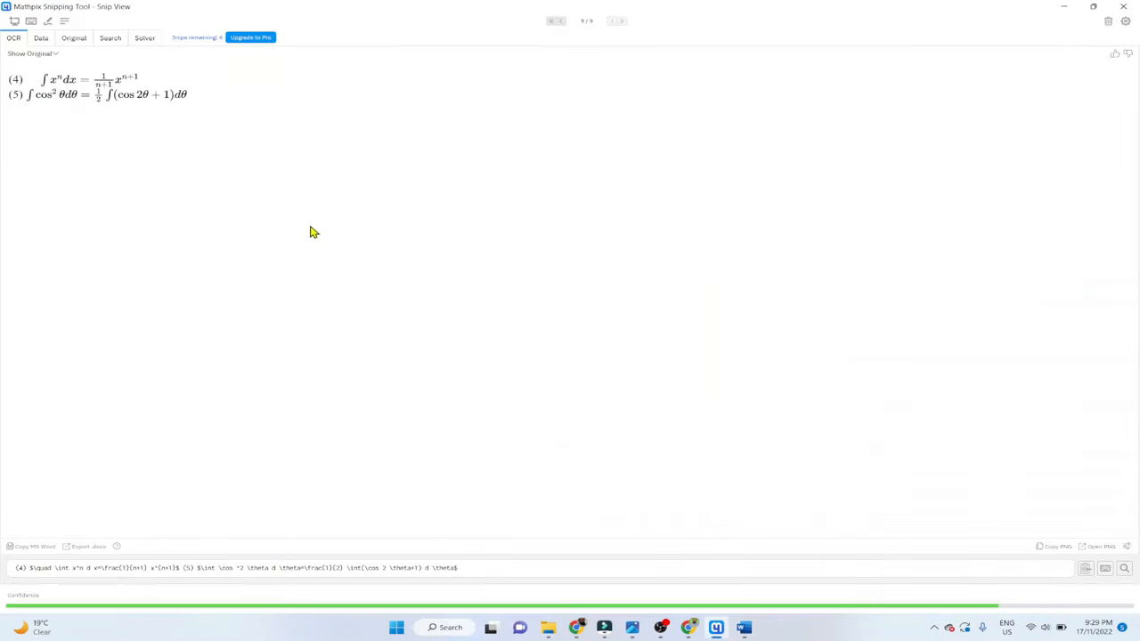
{"action": "mouse_move", "coordinate": [50, 92]}
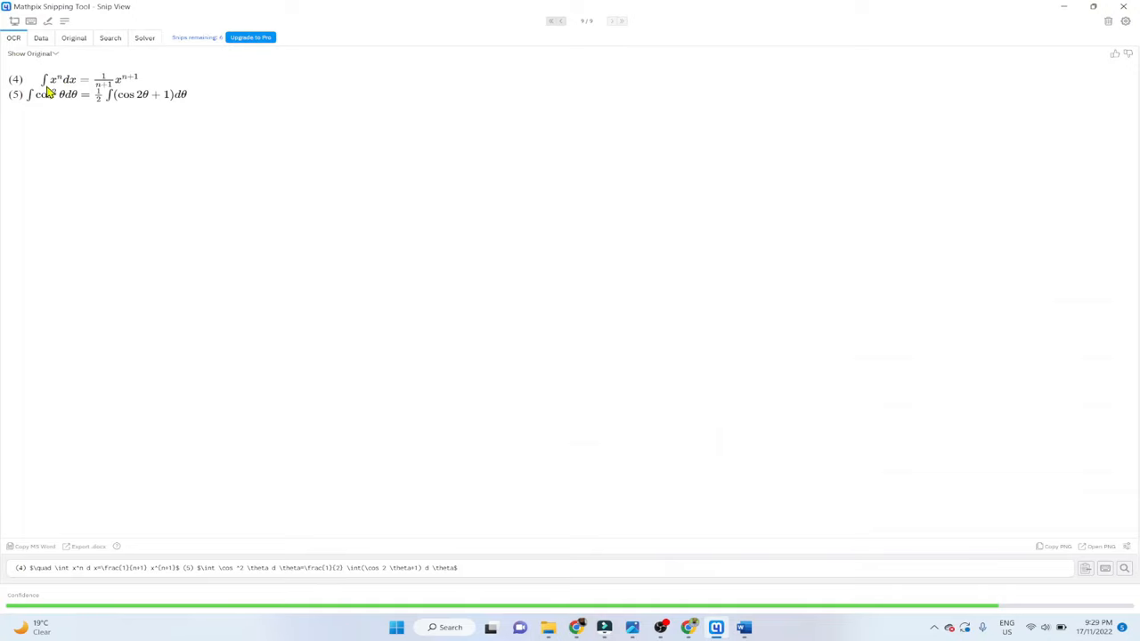
{"action": "mouse_move", "coordinate": [501, 393]}
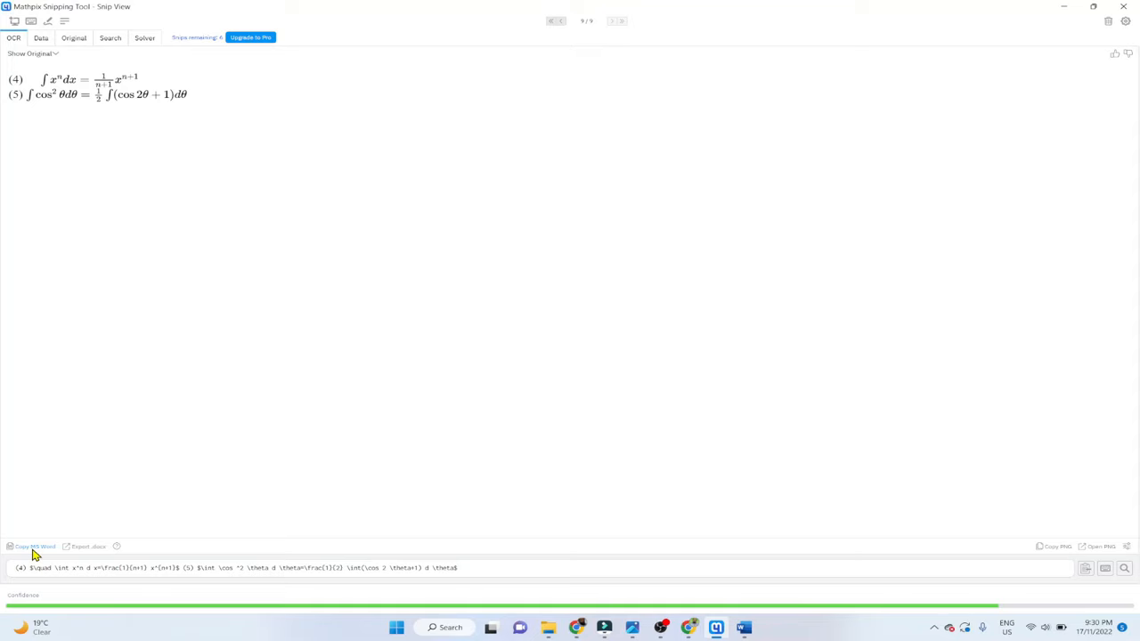
{"action": "left_click", "coordinate": [36, 546]}
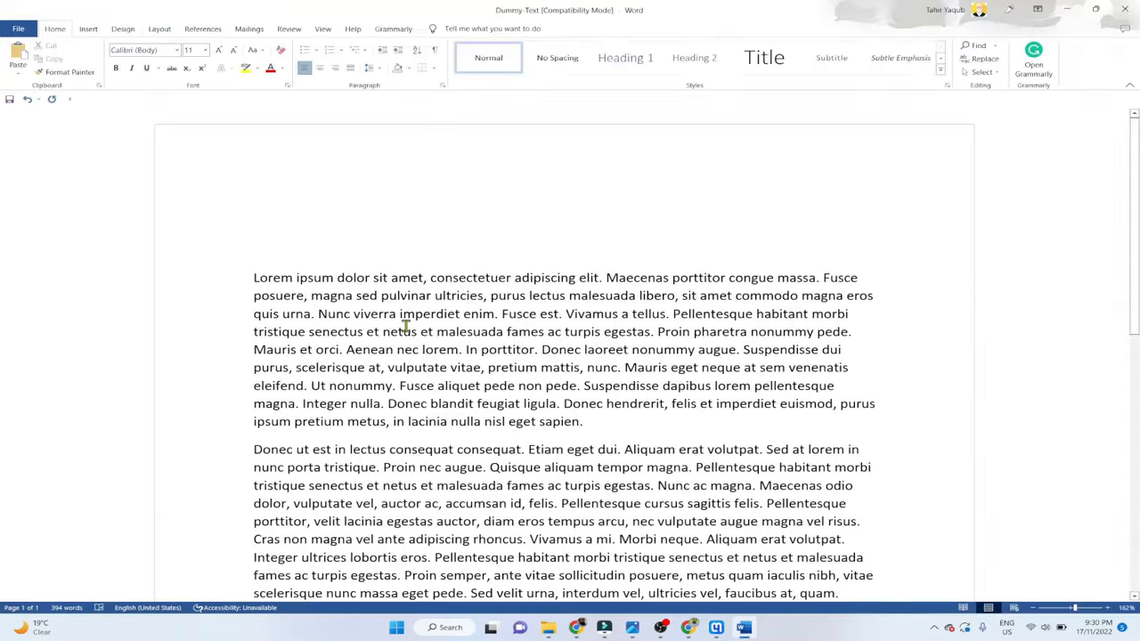
{"action": "mouse_move", "coordinate": [312, 245]}
{"action": "type", "text": "∫ x^n dx = 1/(n+1) x^(n+1"}
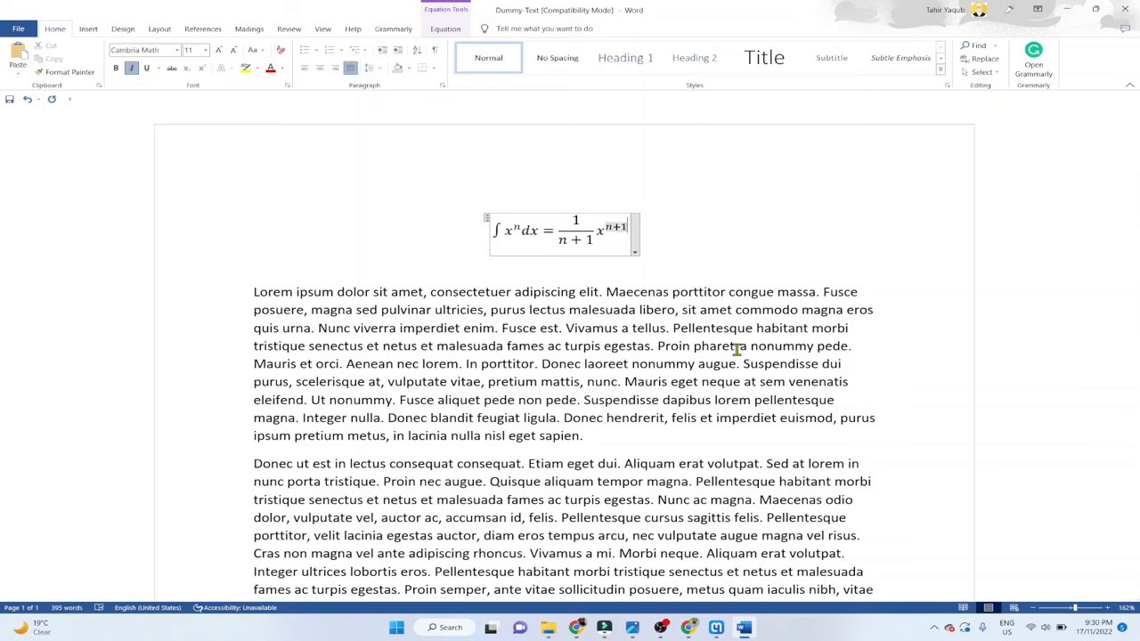
Paste equation 4 at the document top and edit it to ∫x^m dx = 1/(n+3) x^(n+2)
{"action": "type", "text": "2"}
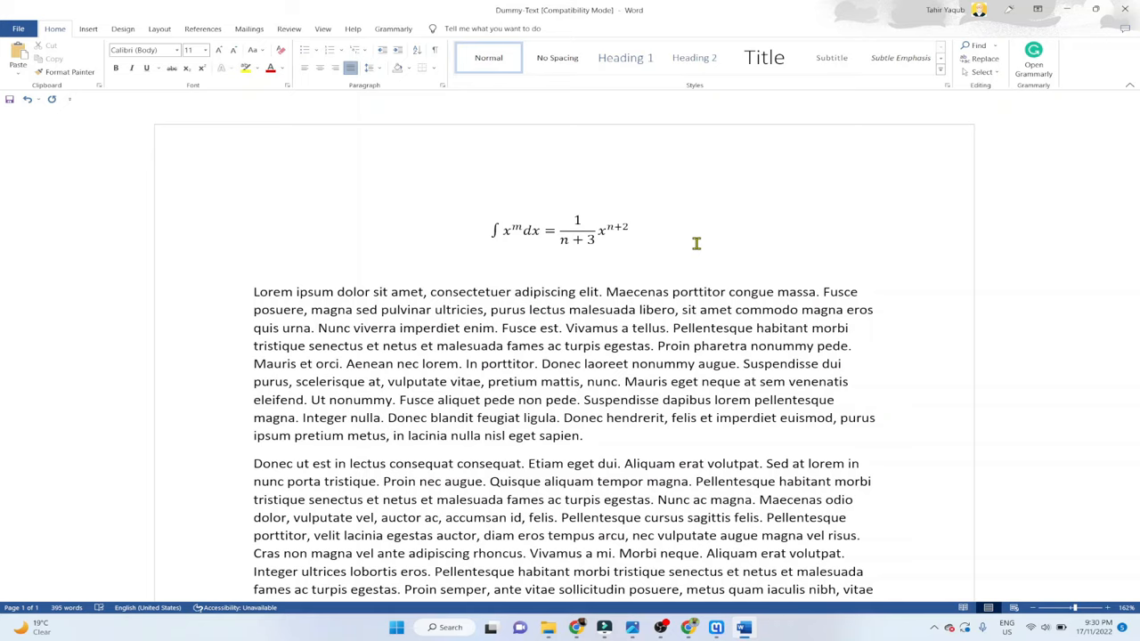
{"action": "left_click", "coordinate": [629, 229]}
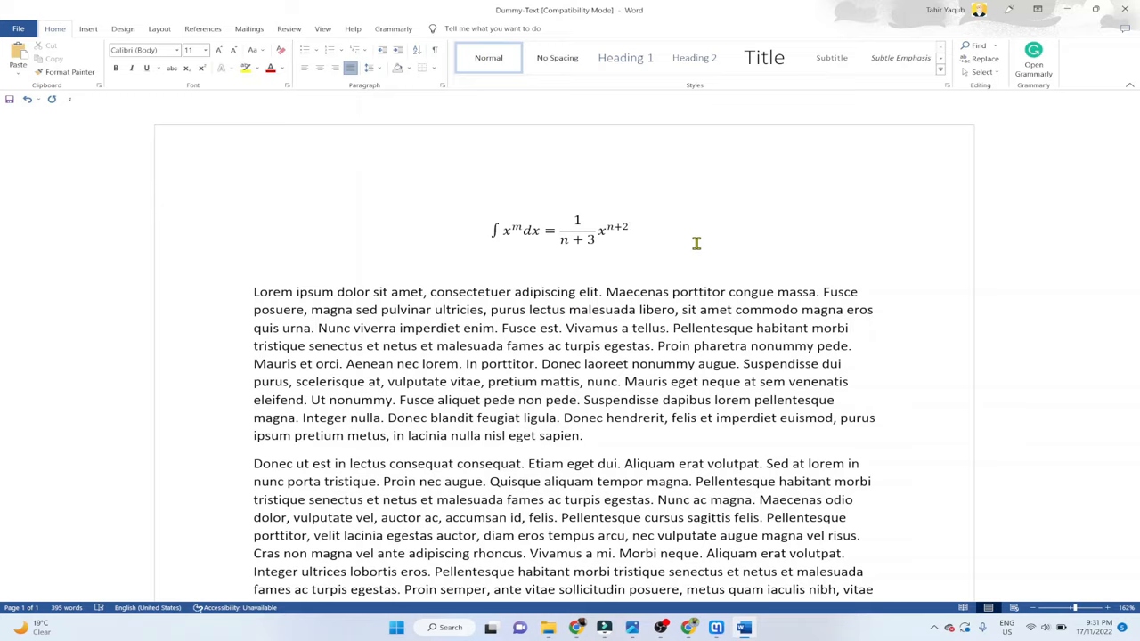
{"action": "left_click", "coordinate": [628, 229]}
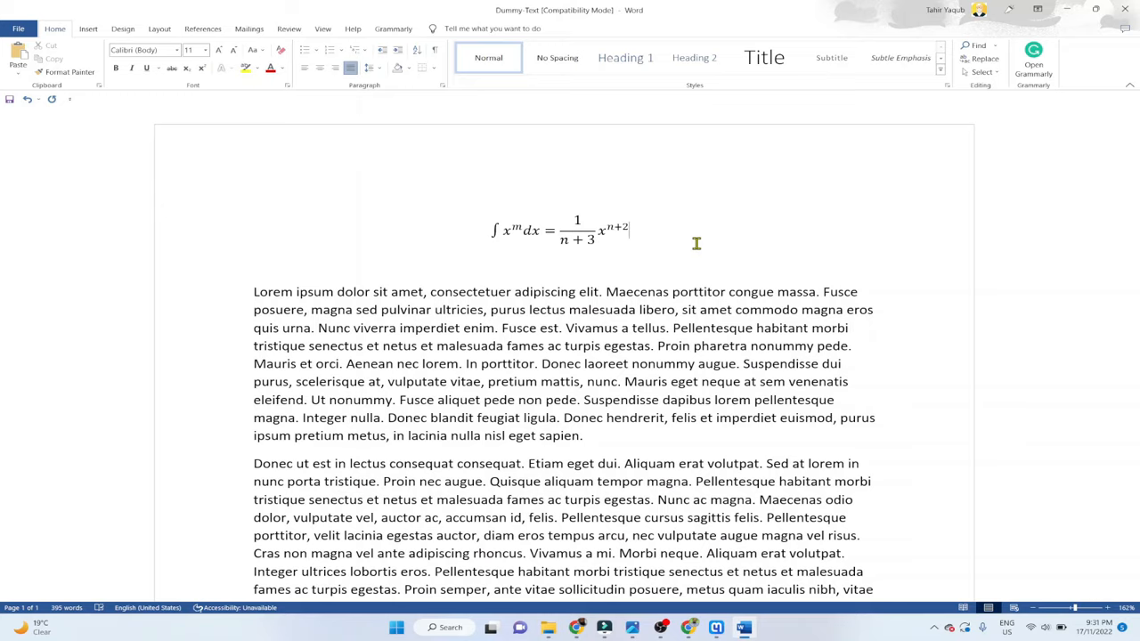